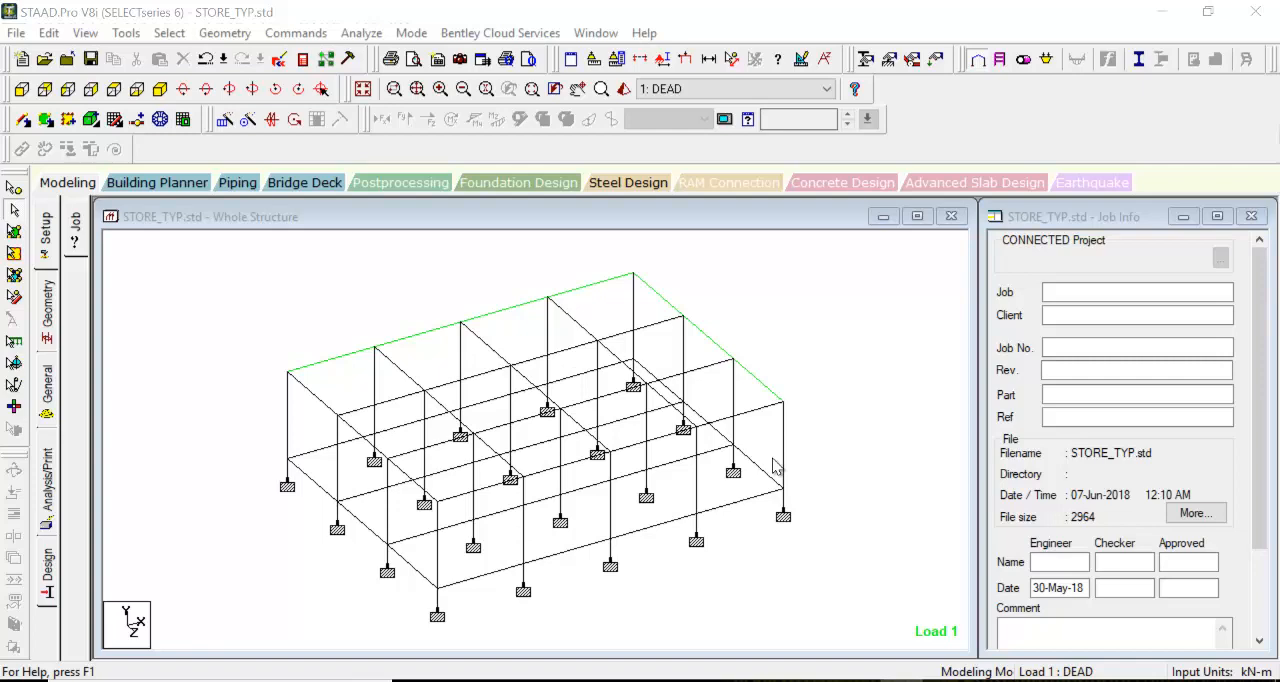
{"action": "mouse_move", "coordinate": [777, 467]}
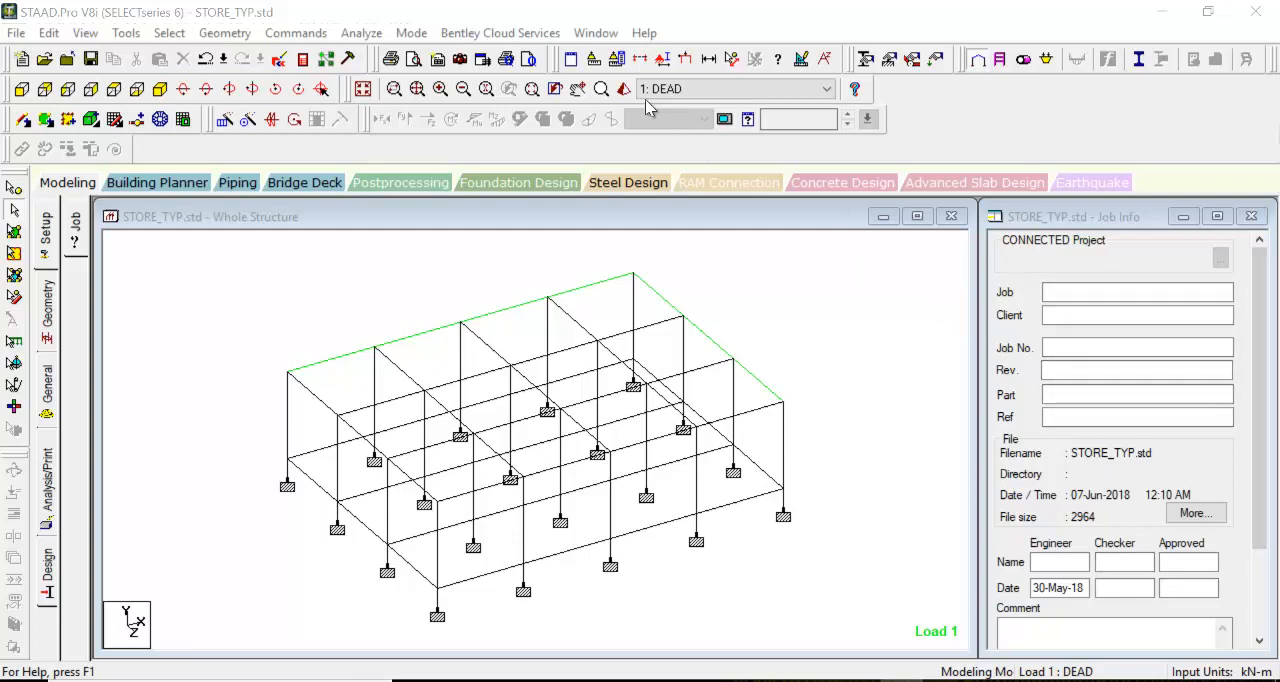
{"action": "mouse_move", "coordinate": [625, 95]}
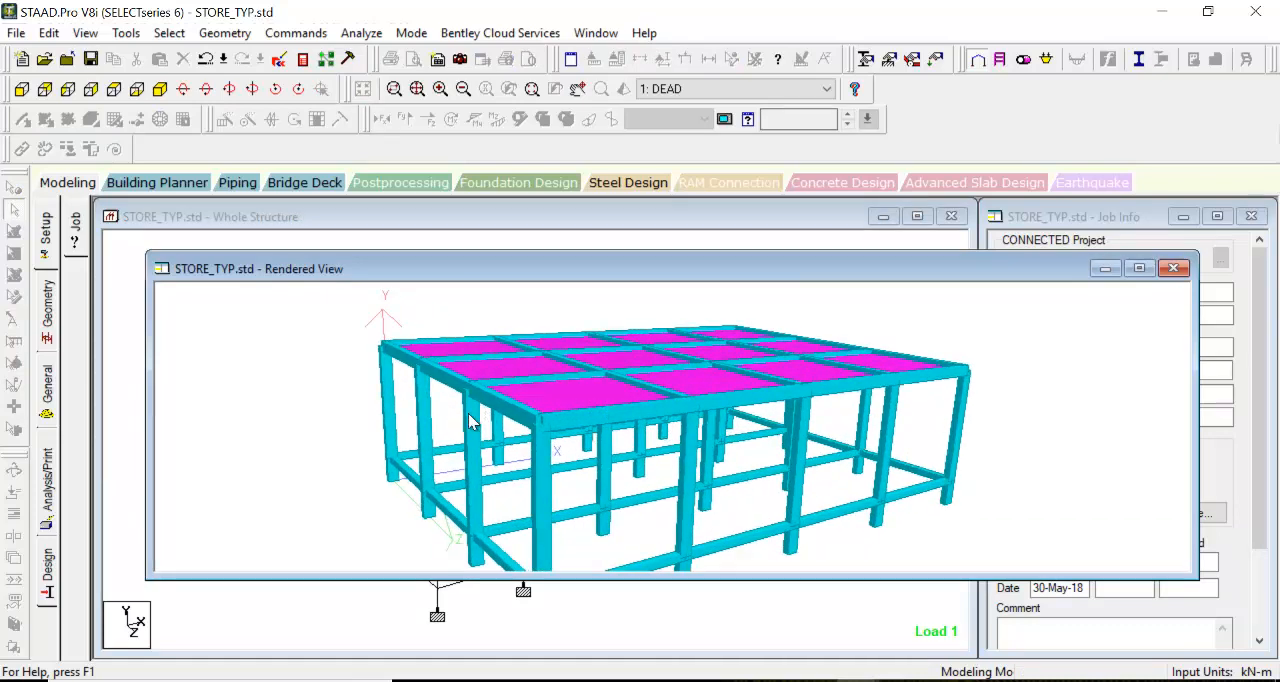
Zoom in on a roof corner of the rendered frame, then close the Rendered View
{"action": "left_click_drag", "start_coordinate": [475, 420], "coordinate": [585, 457]}
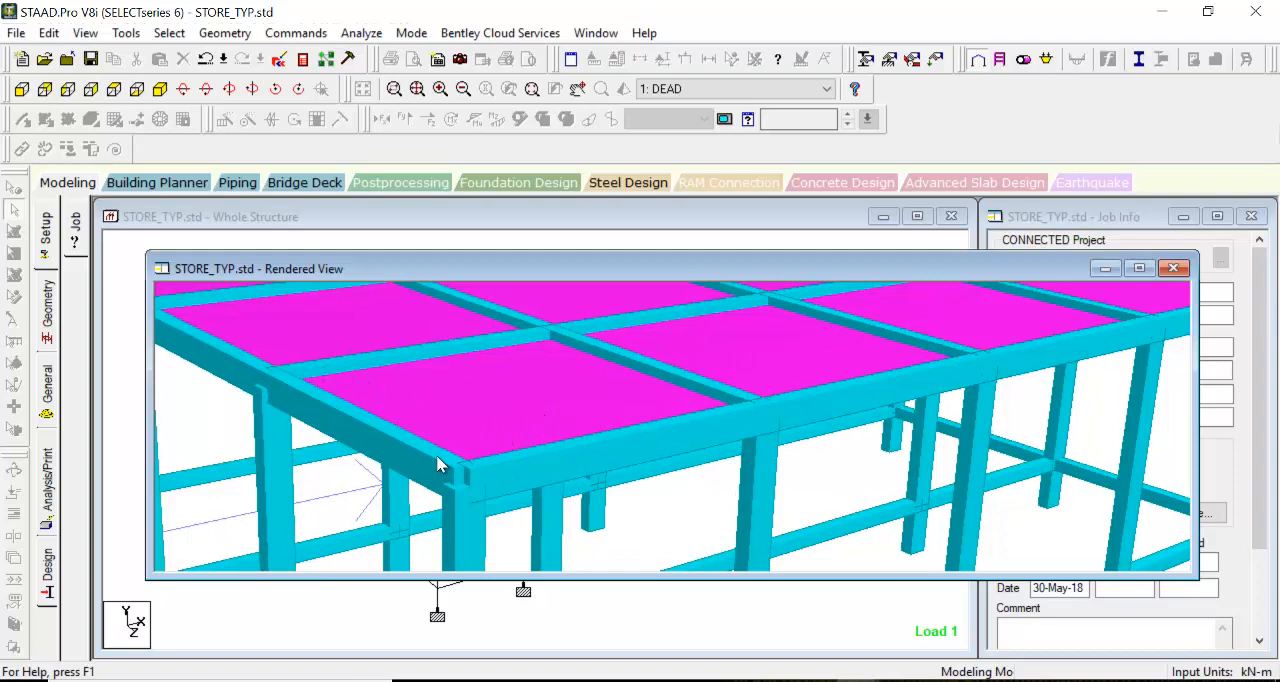
{"action": "mouse_move", "coordinate": [370, 392]}
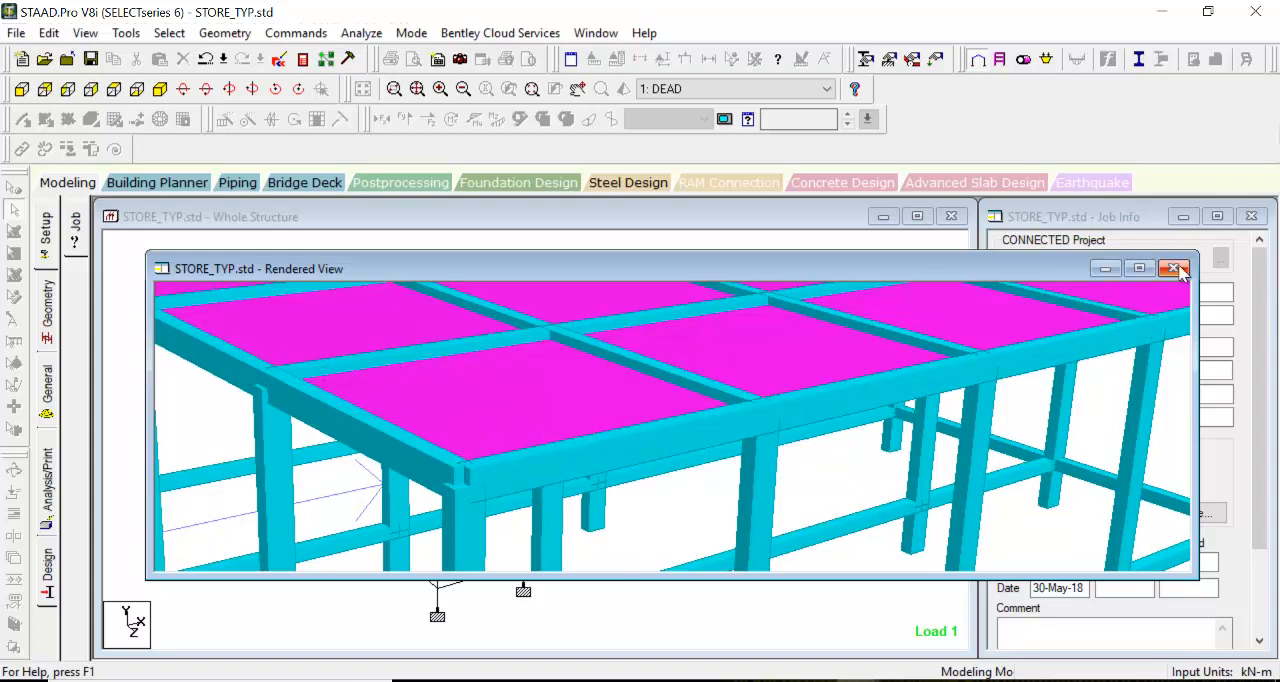
{"action": "left_click", "coordinate": [1175, 268]}
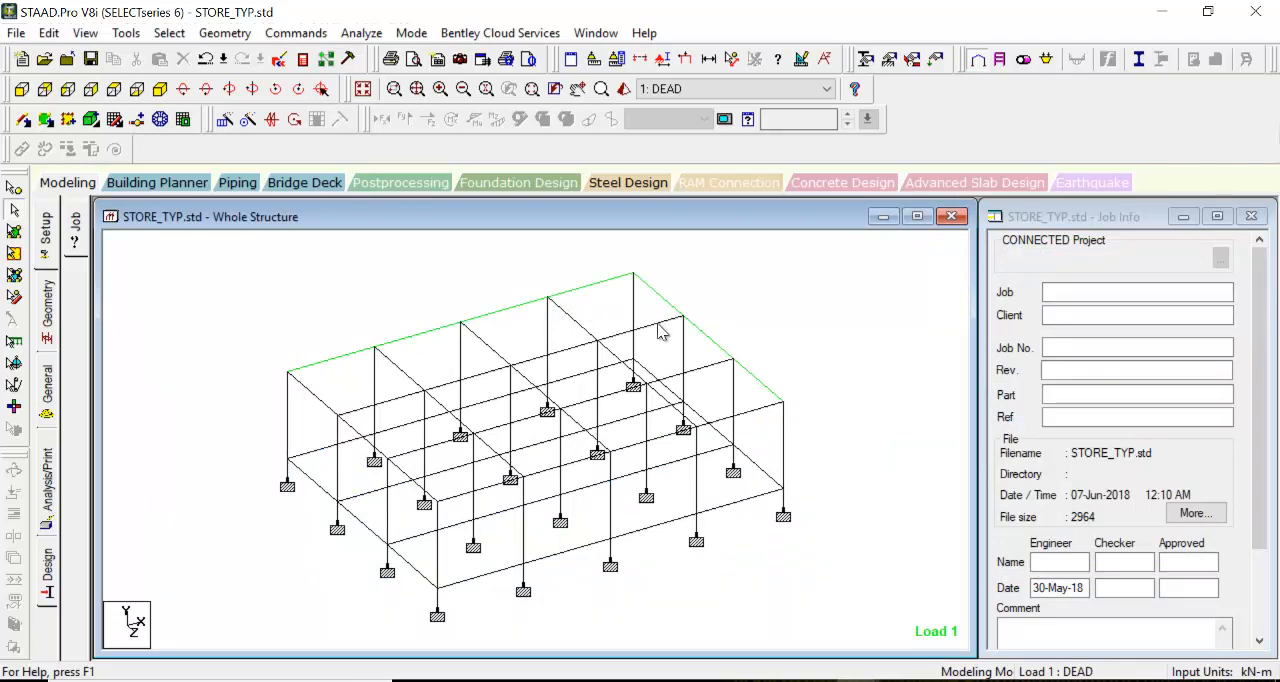
{"action": "mouse_move", "coordinate": [416, 421]}
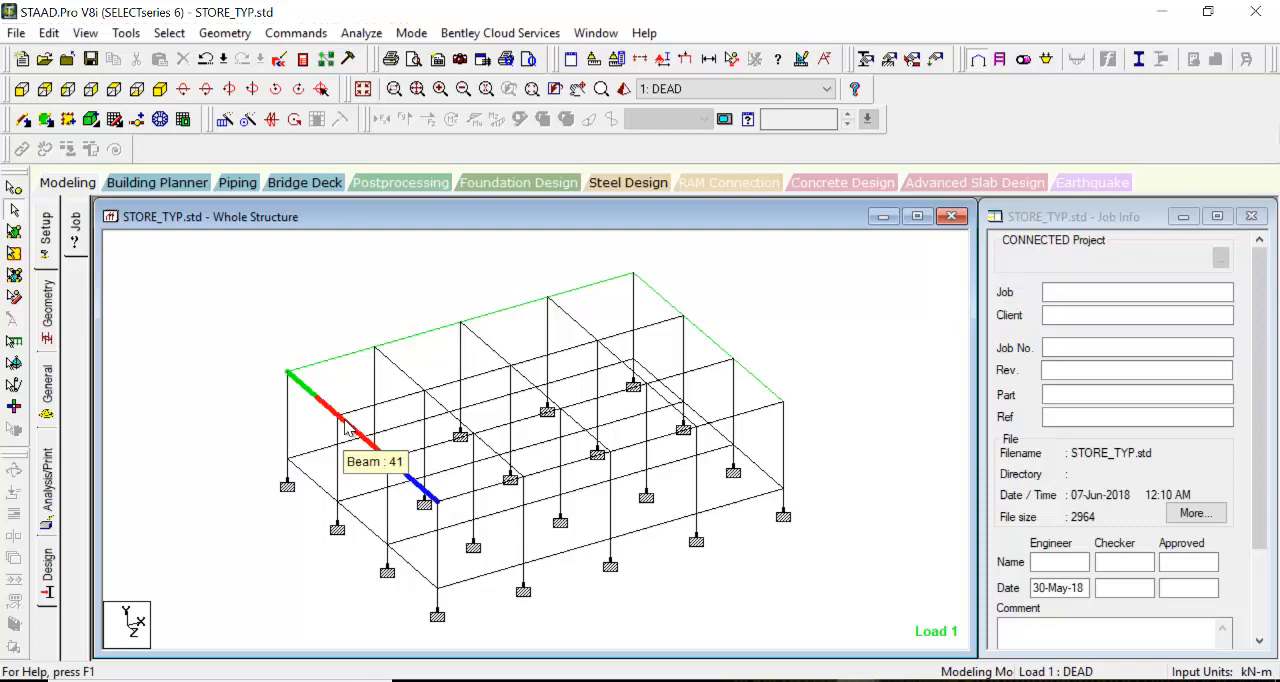
{"action": "mouse_move", "coordinate": [410, 490]}
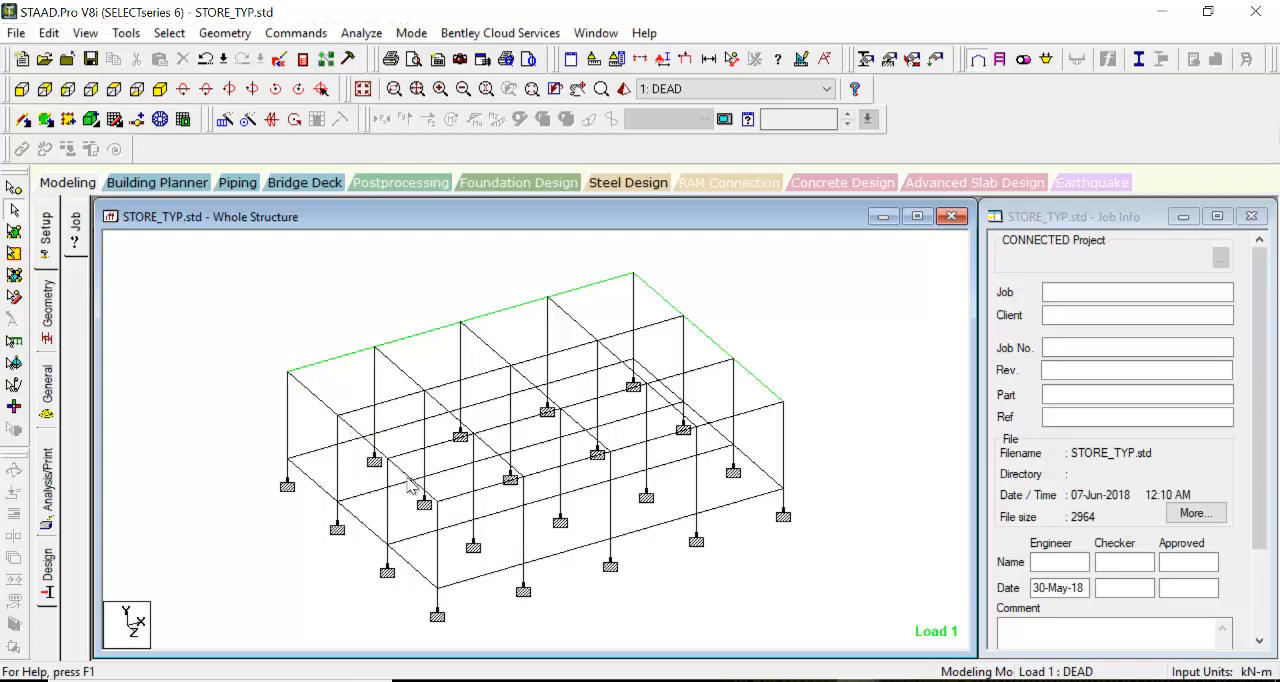
{"action": "mouse_move", "coordinate": [623, 89]}
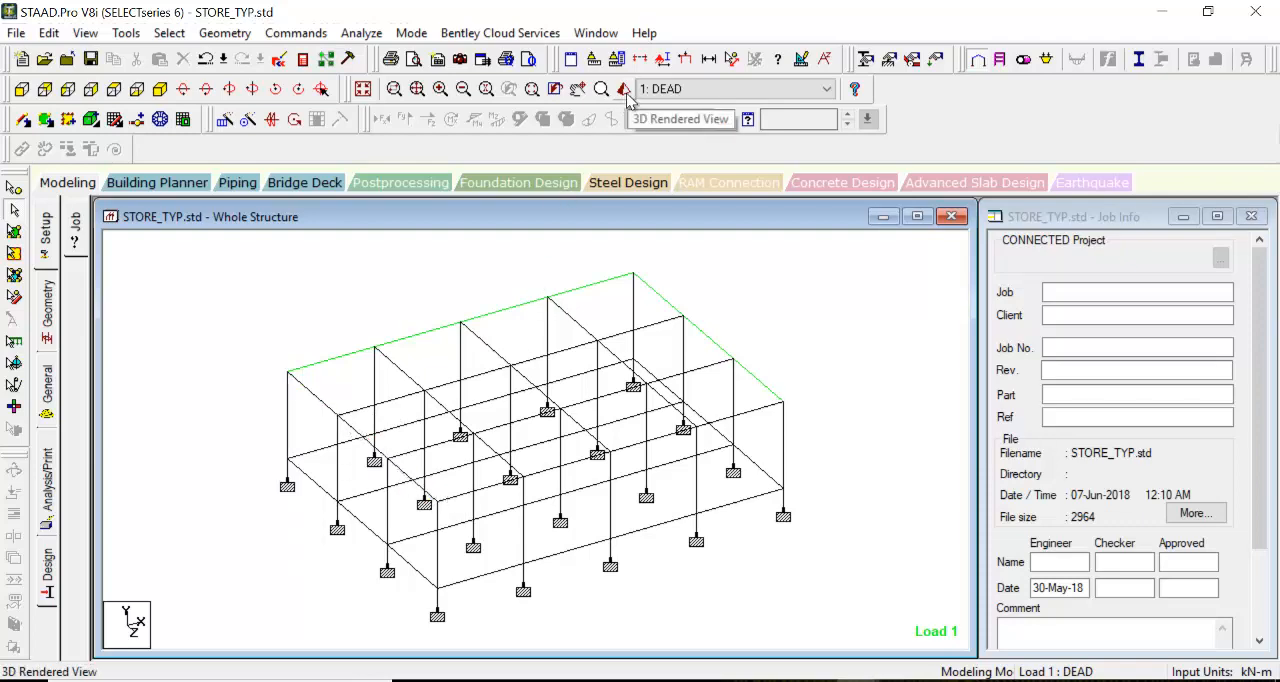
Reopen the 3D Rendered View to examine the roof beam–column joint
{"action": "left_click", "coordinate": [624, 89]}
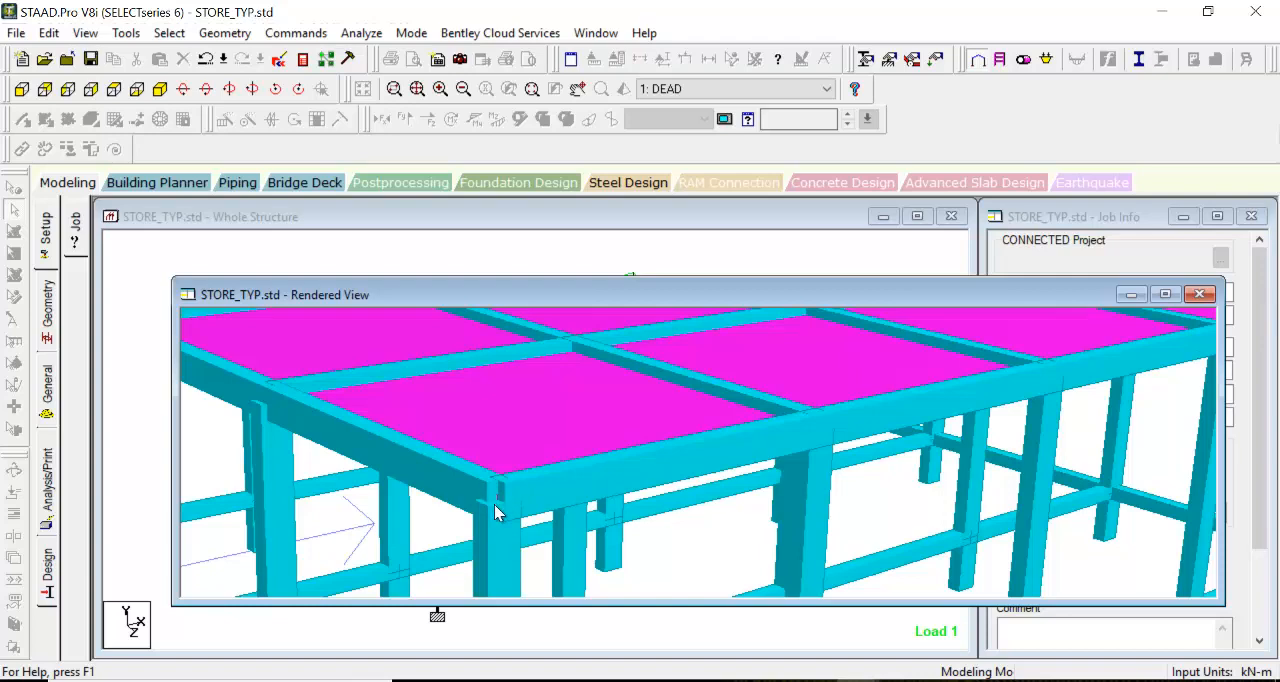
{"action": "mouse_move", "coordinate": [505, 517]}
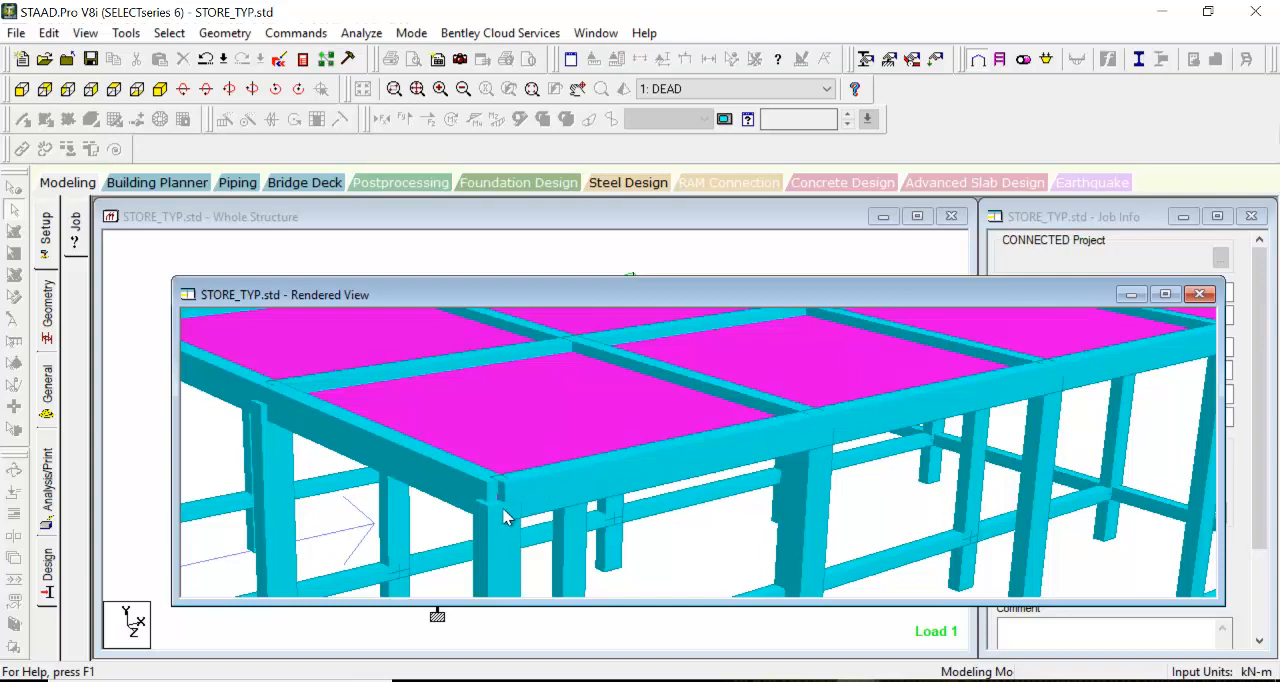
{"action": "mouse_move", "coordinate": [528, 510]}
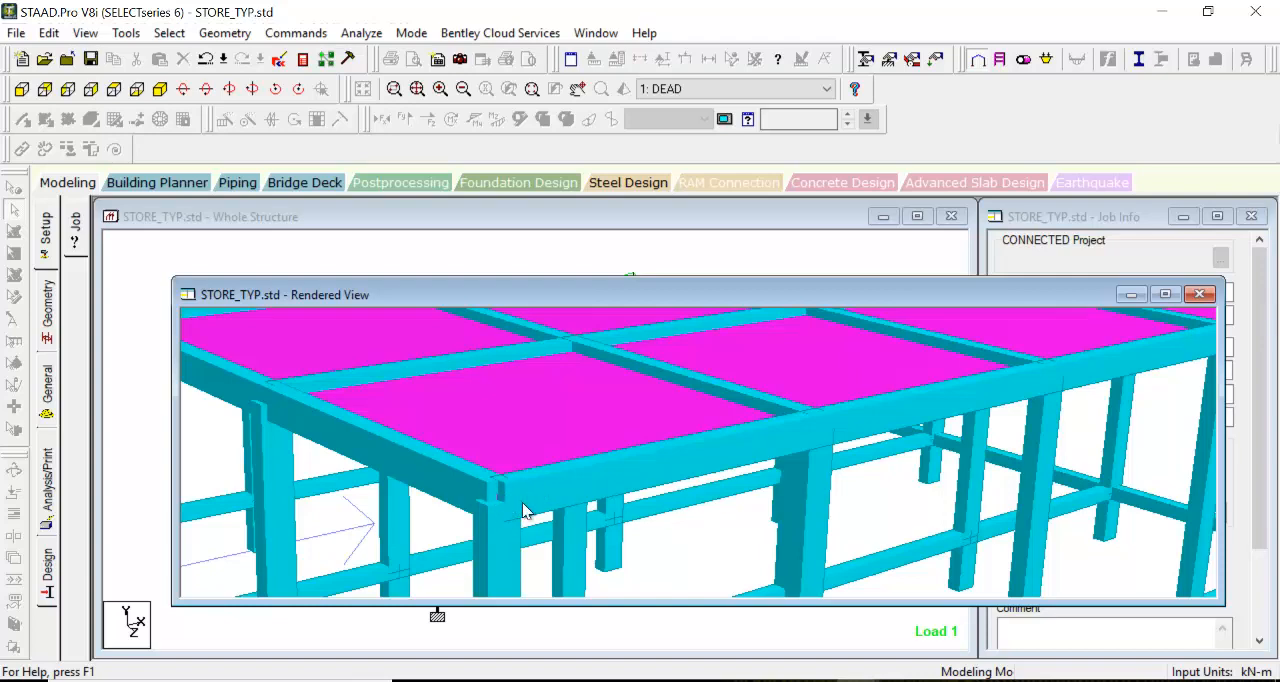
{"action": "mouse_move", "coordinate": [530, 525]}
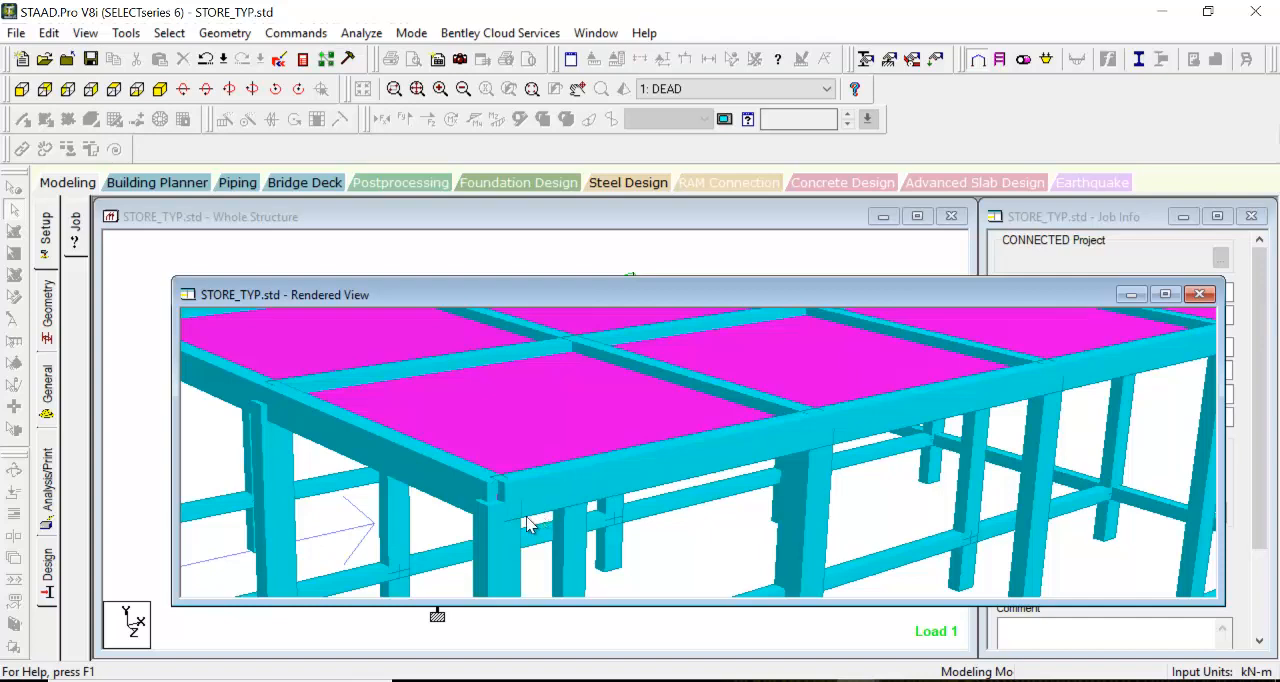
{"action": "mouse_move", "coordinate": [540, 497]}
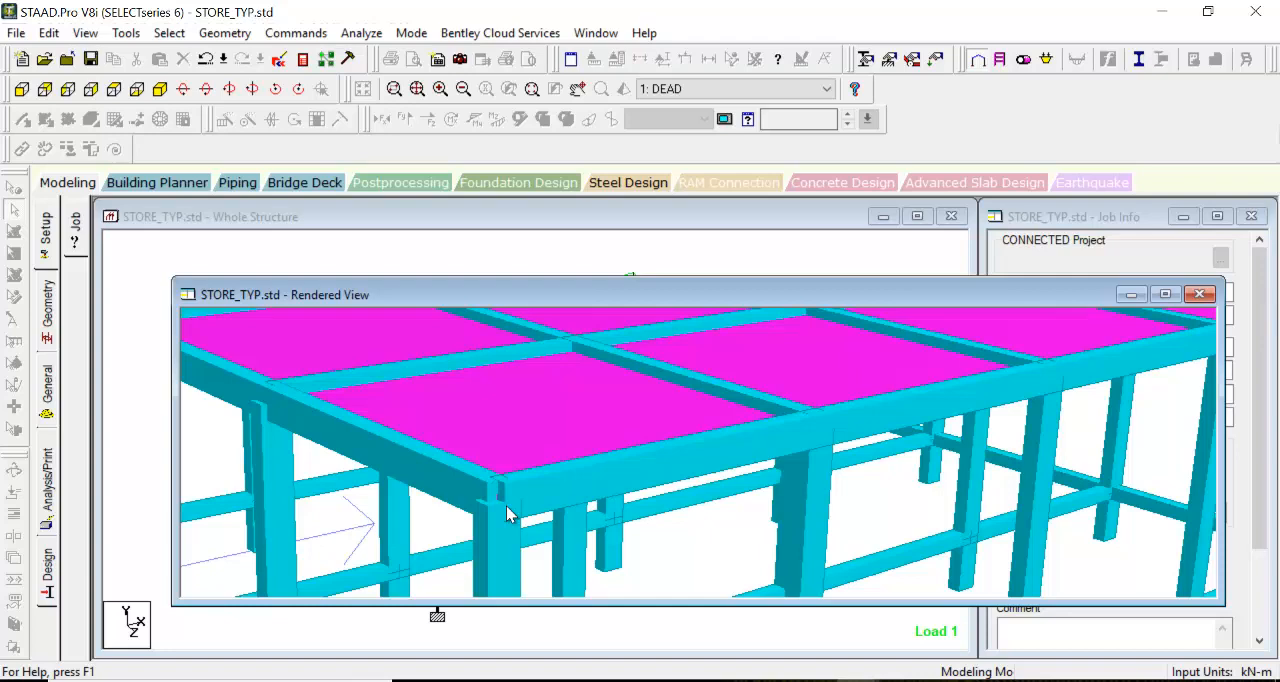
{"action": "mouse_move", "coordinate": [525, 512]}
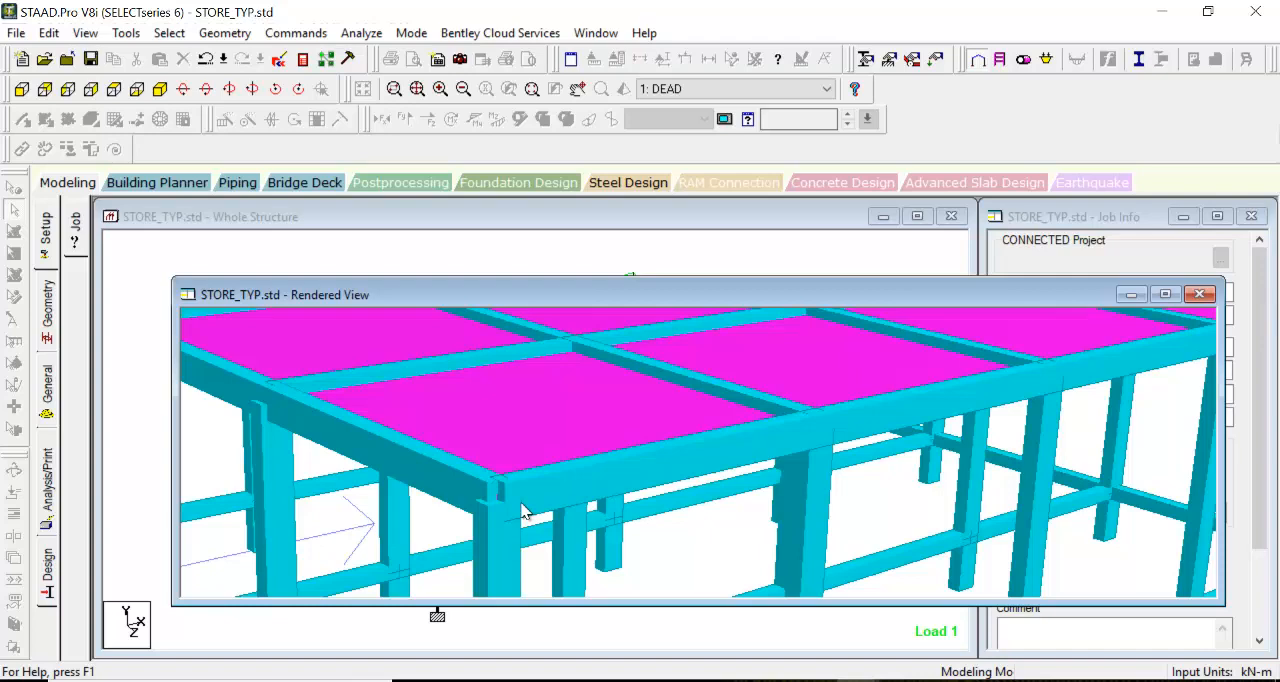
{"action": "mouse_move", "coordinate": [790, 600]}
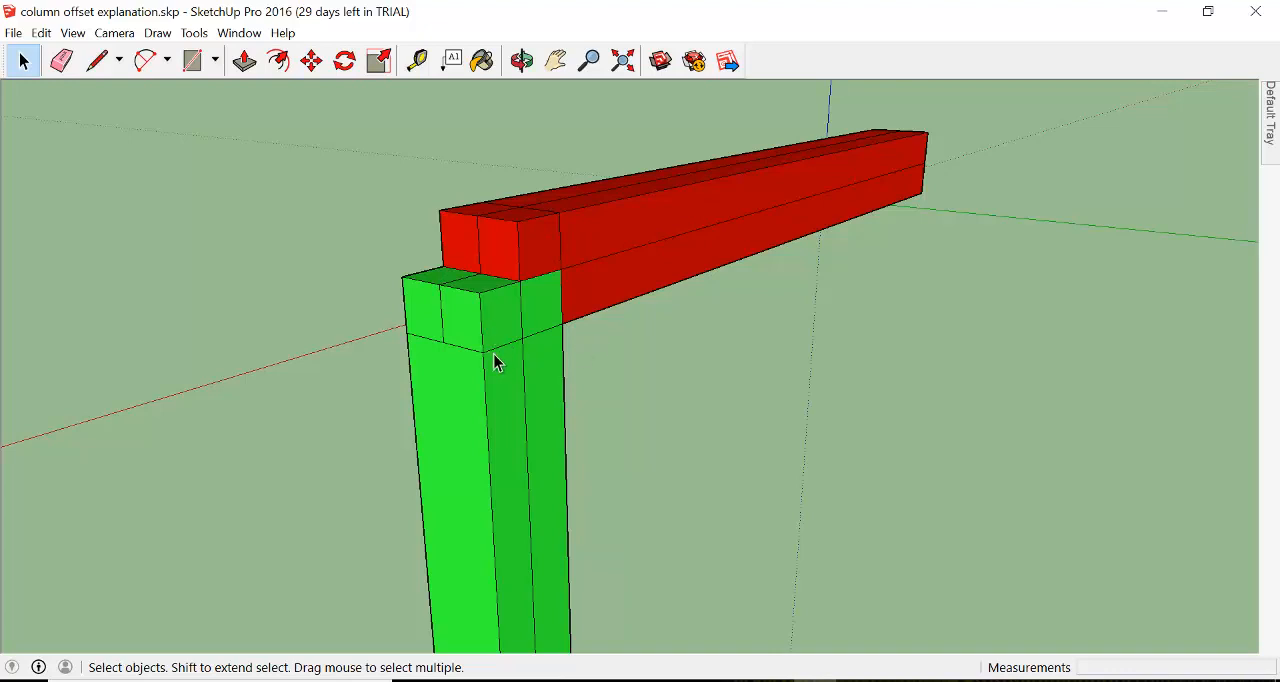
{"action": "left_click", "coordinate": [520, 61]}
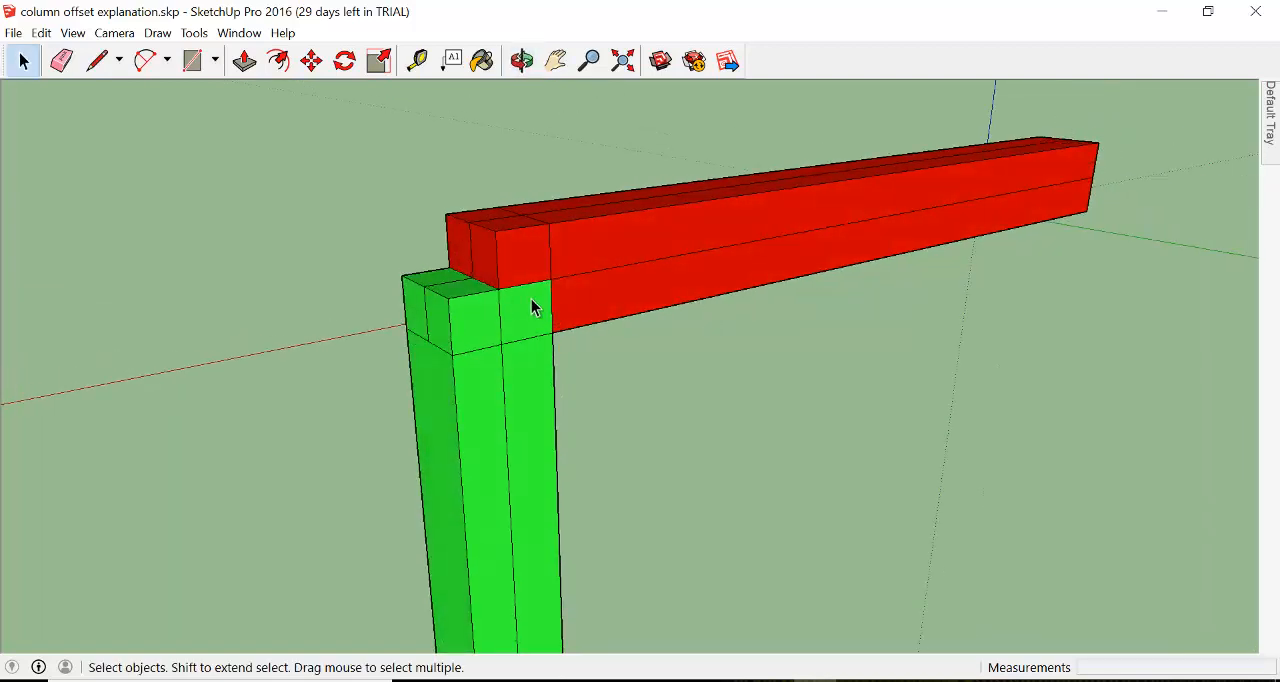
{"action": "left_click", "coordinate": [521, 61]}
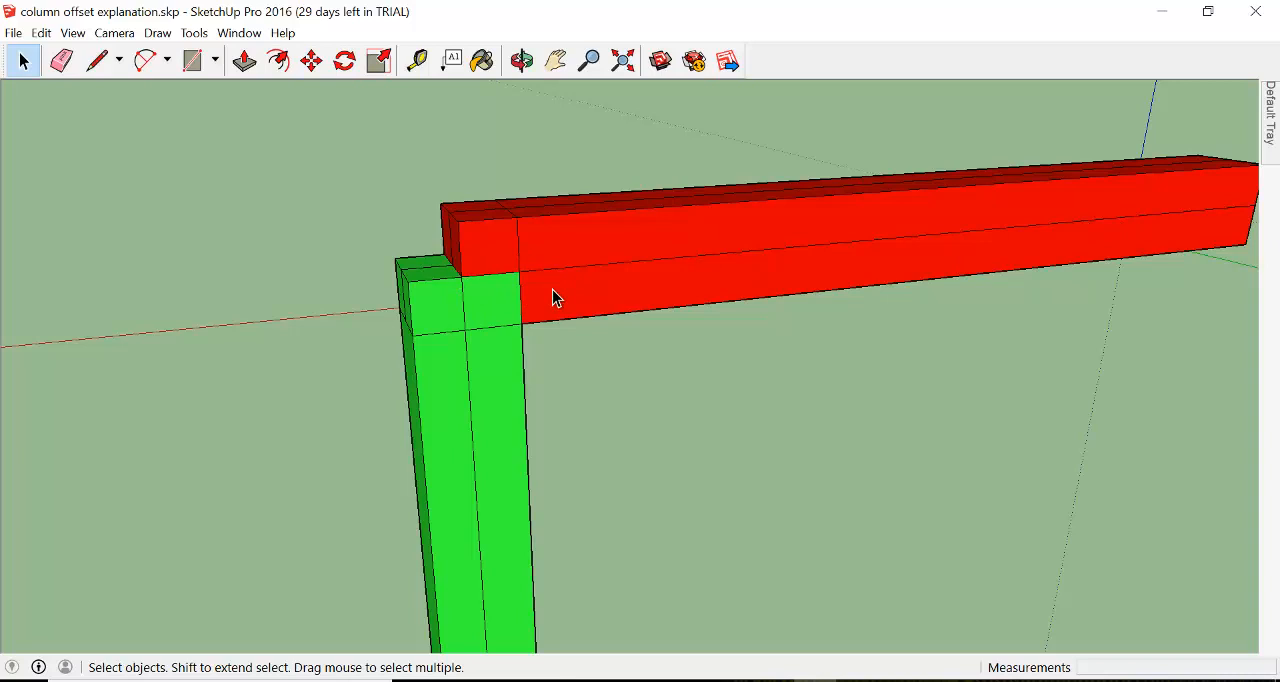
{"action": "mouse_move", "coordinate": [588, 250]}
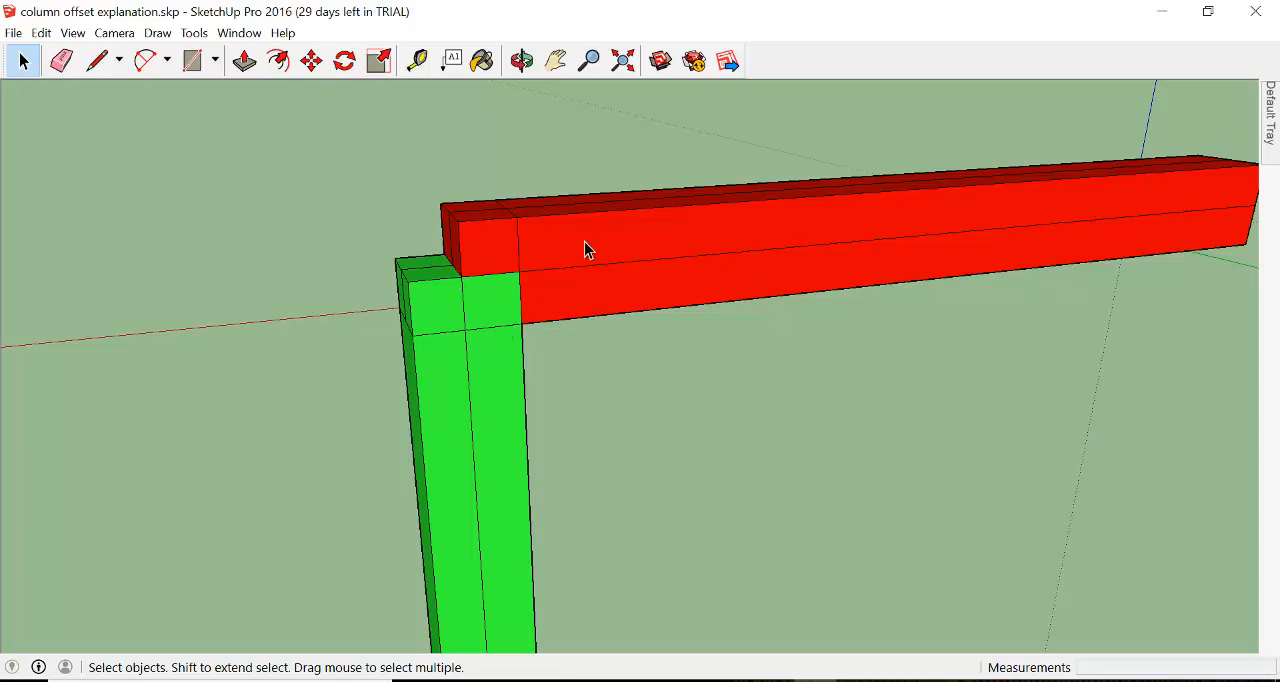
{"action": "mouse_move", "coordinate": [500, 355]}
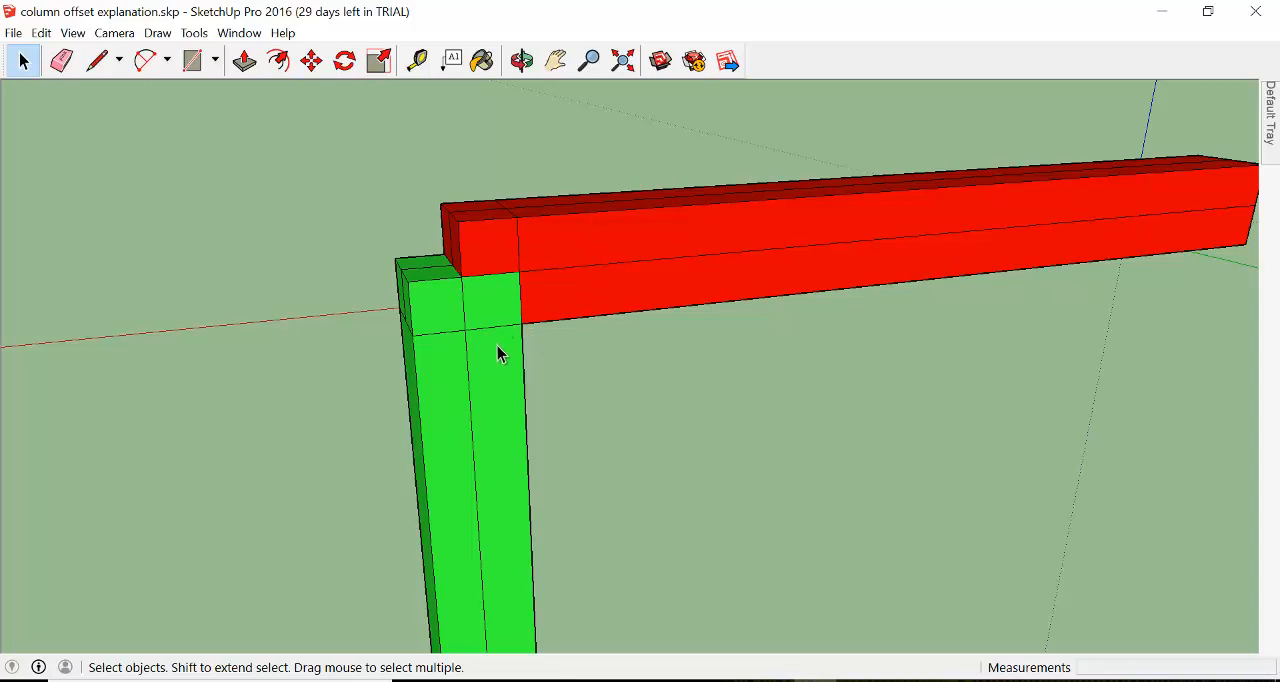
{"action": "mouse_move", "coordinate": [453, 360]}
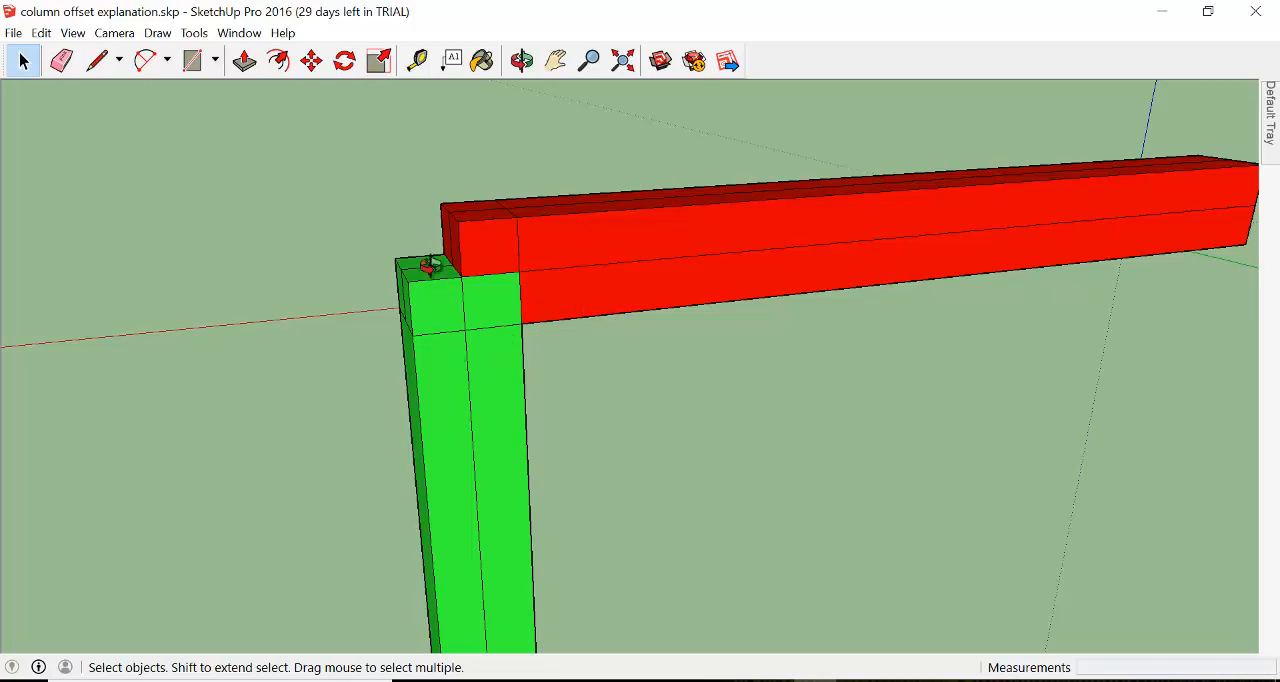
{"action": "left_click", "coordinate": [521, 61]}
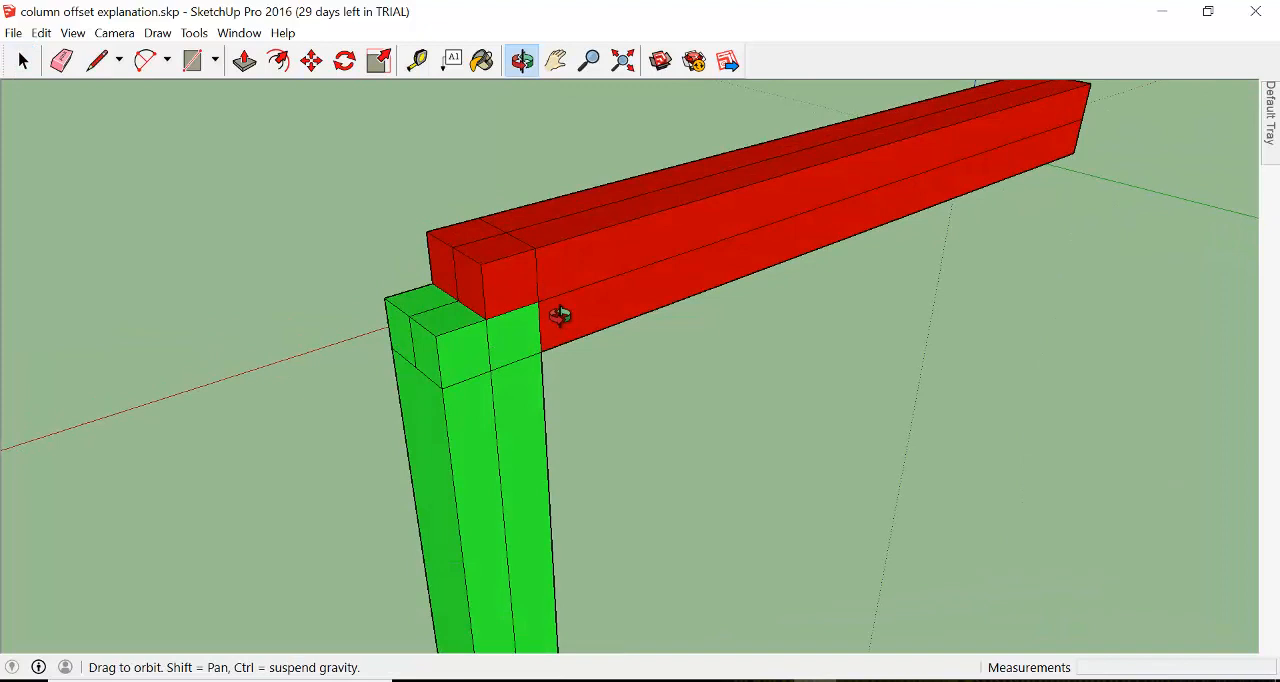
{"action": "left_click", "coordinate": [22, 61]}
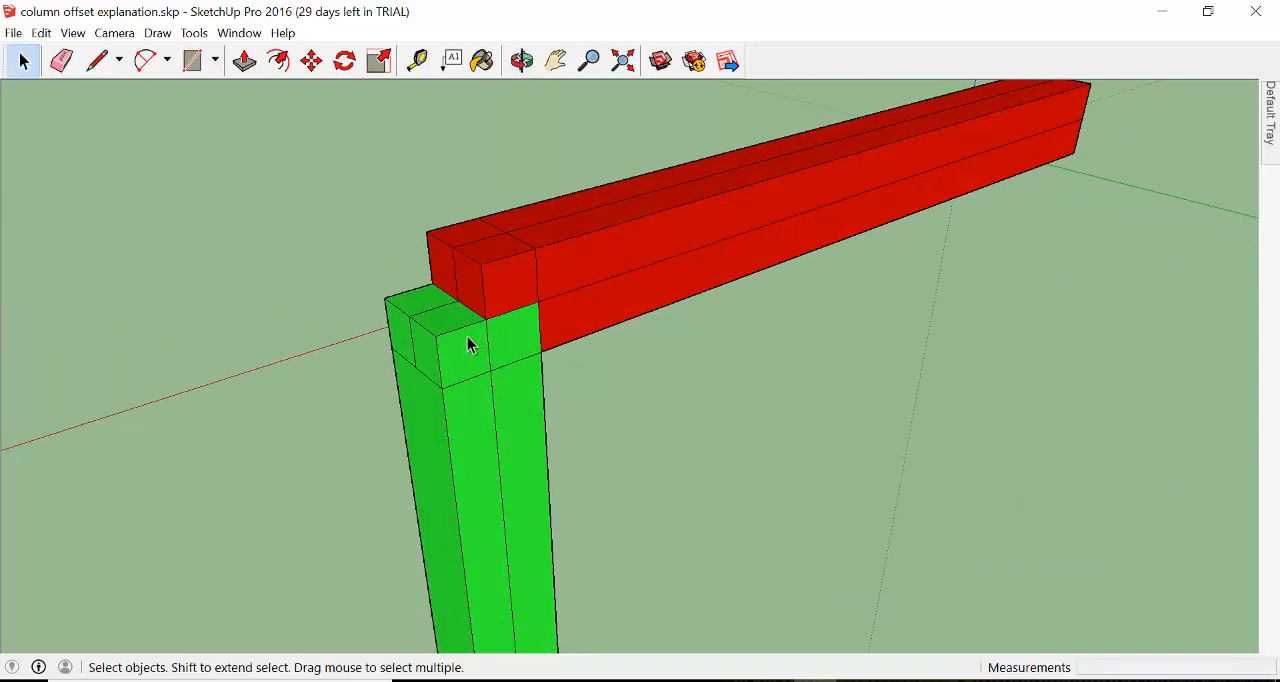
{"action": "mouse_move", "coordinate": [478, 330]}
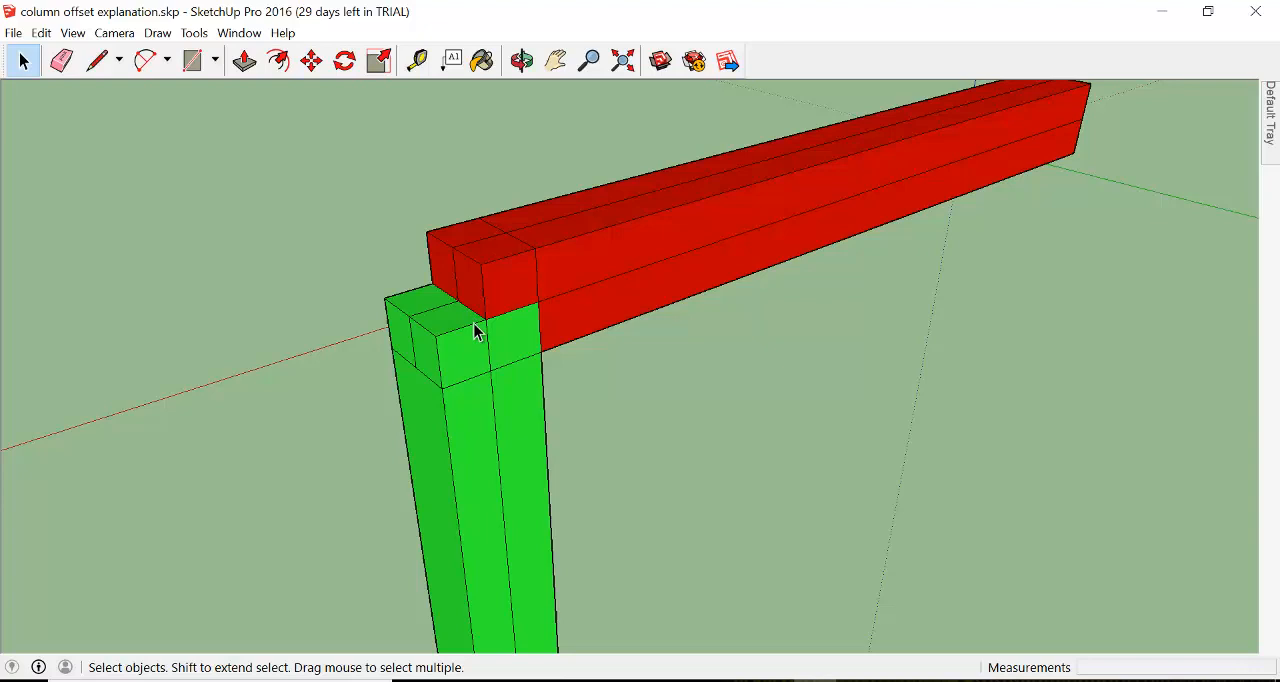
{"action": "left_click", "coordinate": [521, 61]}
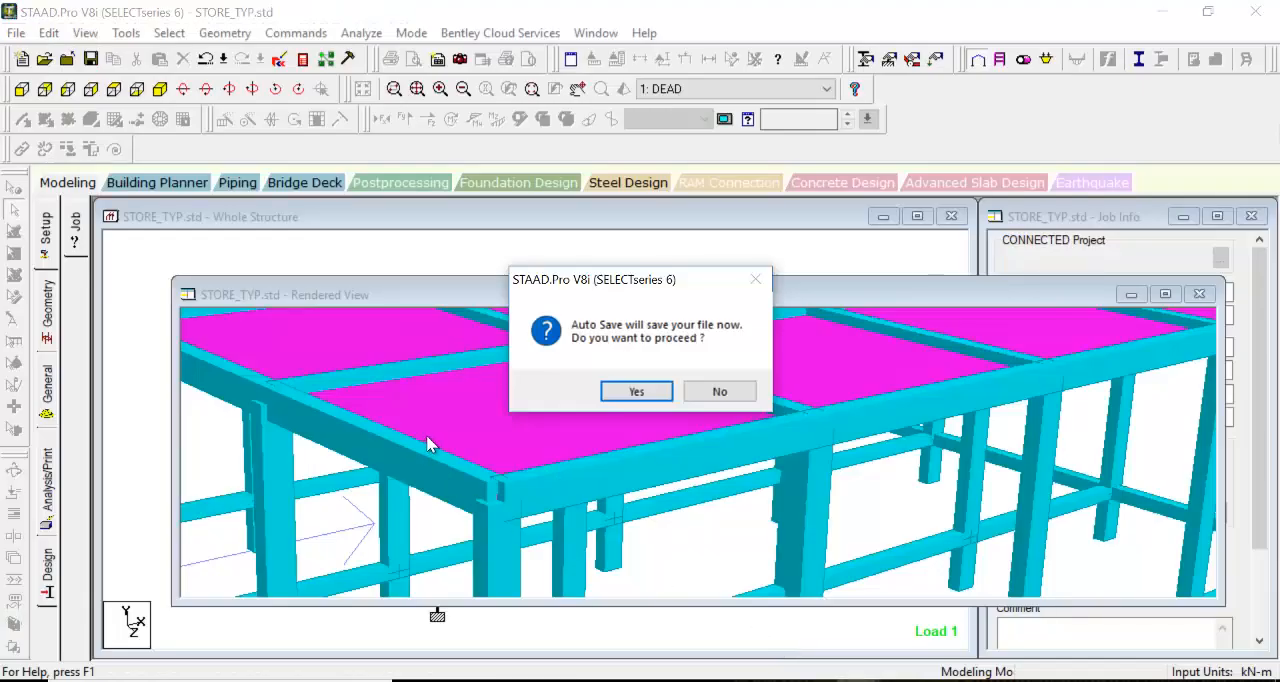
Dismiss the Auto Save prompt and close the Rendered View window
{"action": "left_click", "coordinate": [636, 391]}
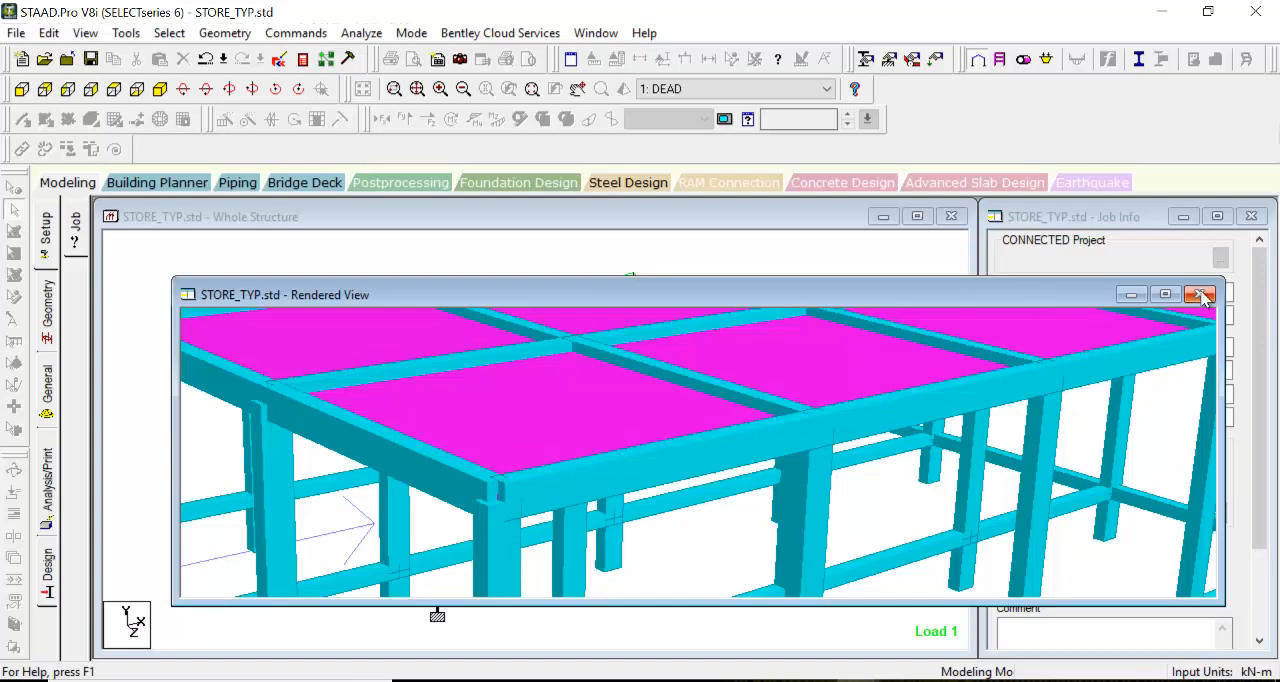
{"action": "left_click", "coordinate": [1203, 294]}
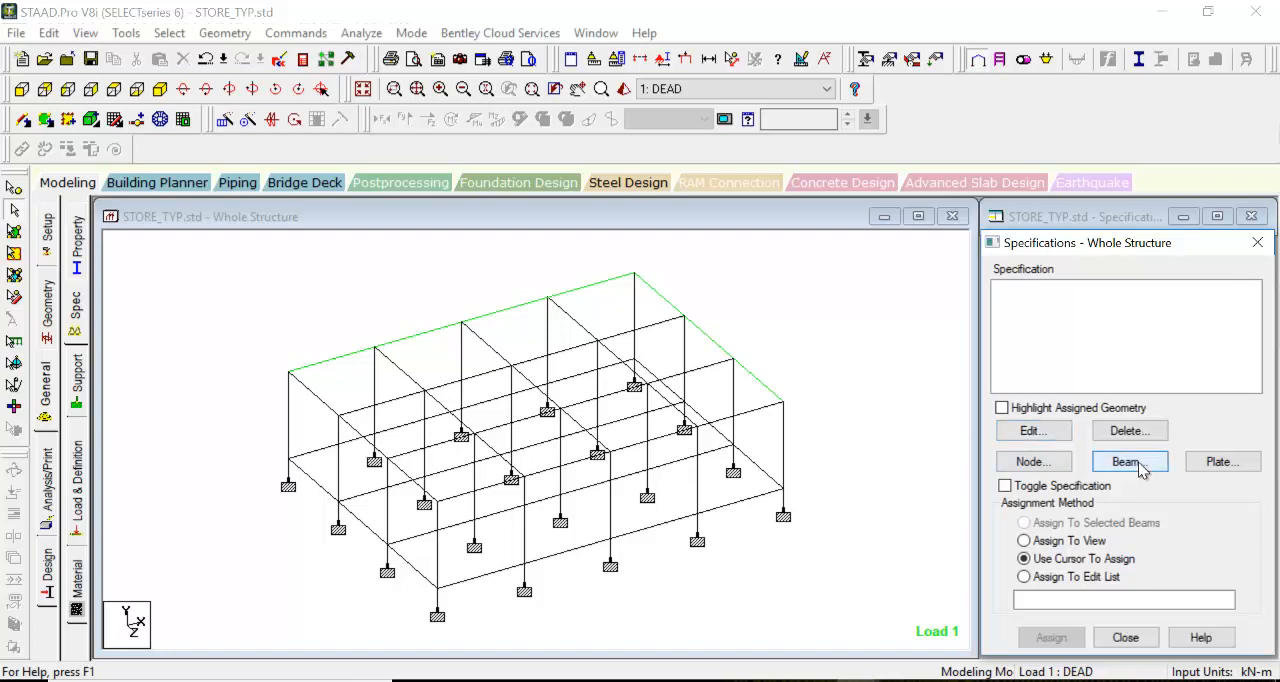
{"action": "left_click", "coordinate": [1129, 461]}
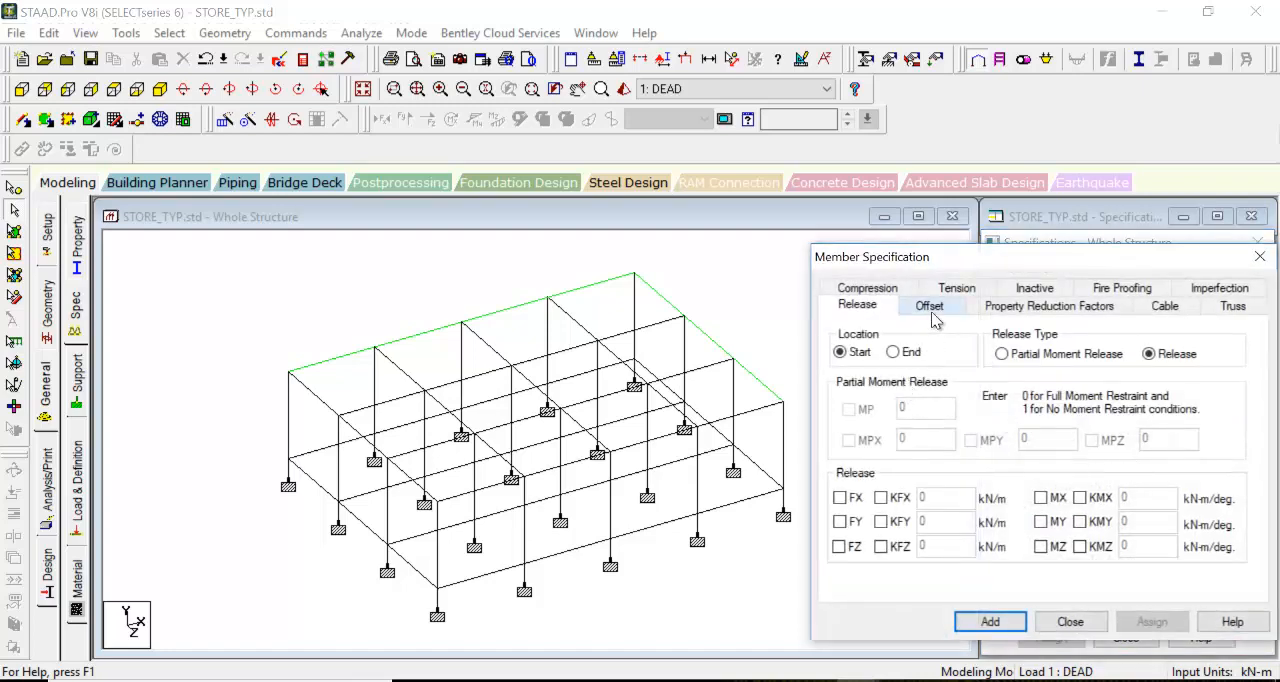
{"action": "left_click", "coordinate": [929, 305]}
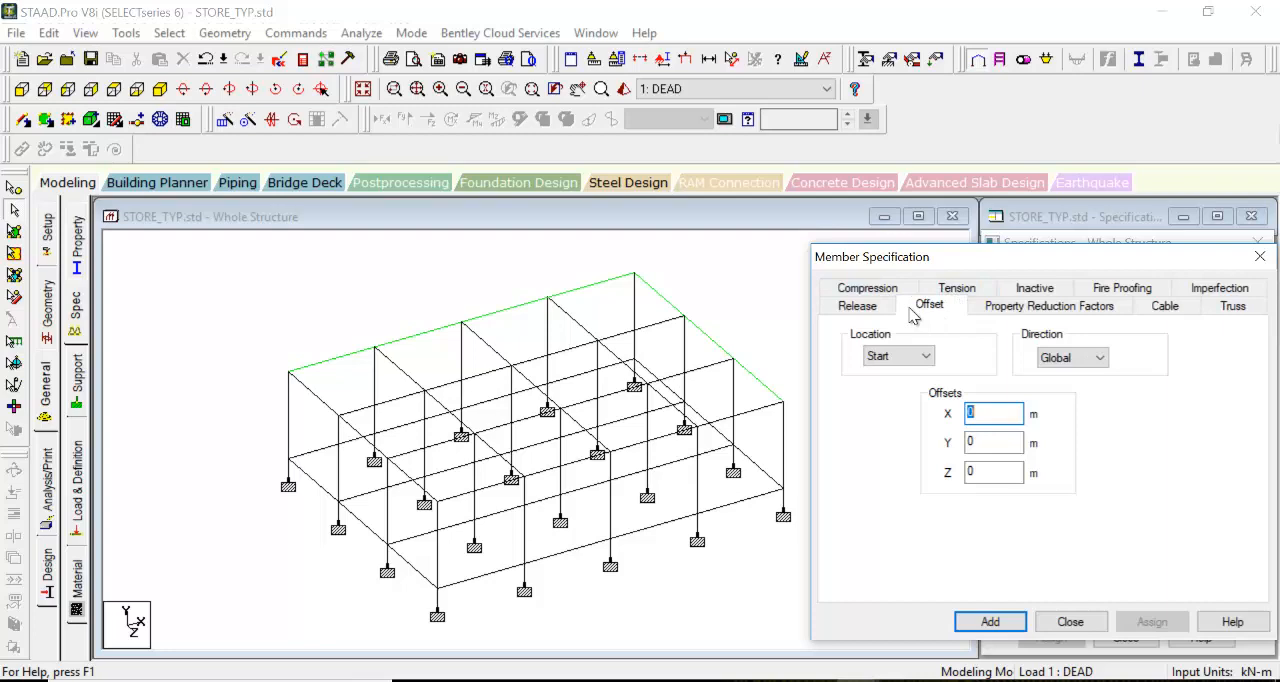
{"action": "mouse_move", "coordinate": [935, 323]}
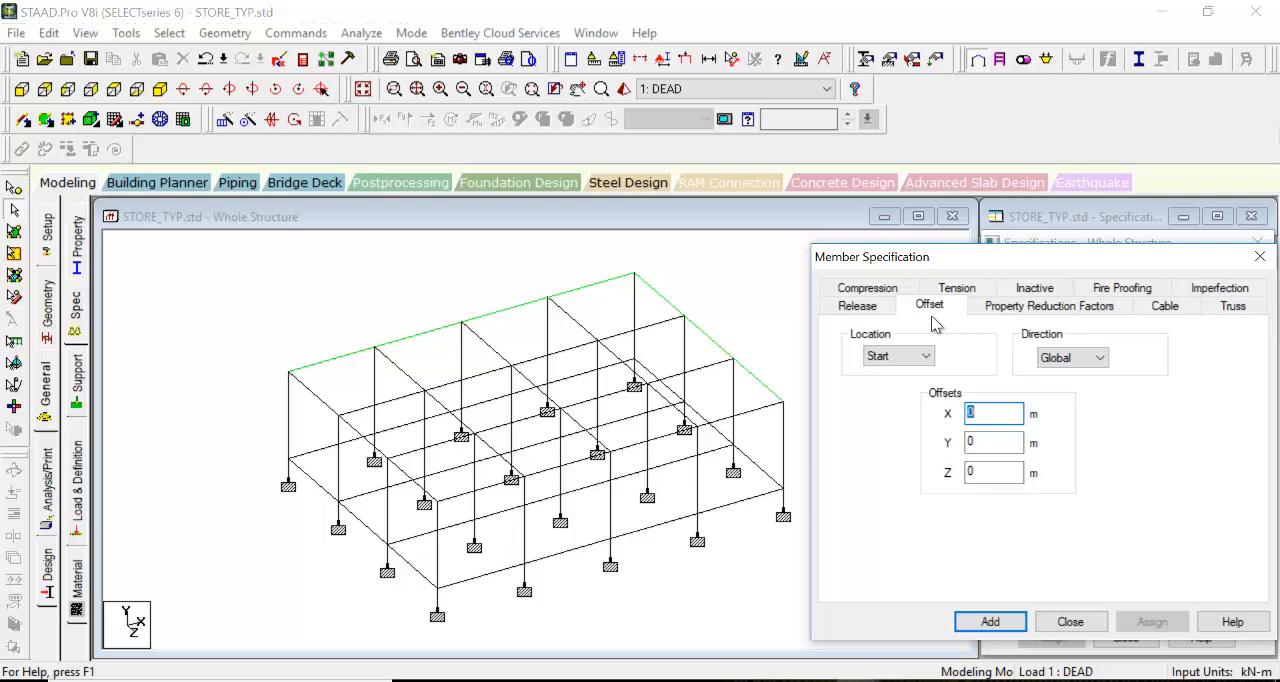
{"action": "left_click", "coordinate": [897, 356]}
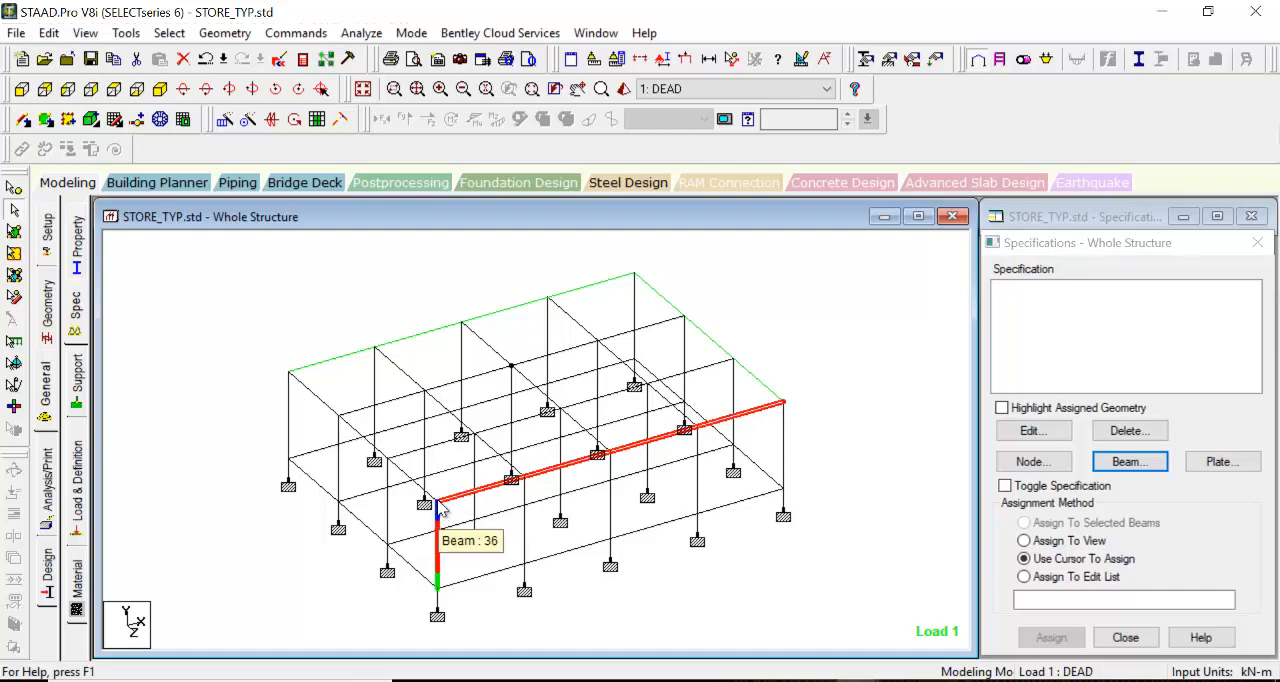
{"action": "mouse_move", "coordinate": [570, 463]}
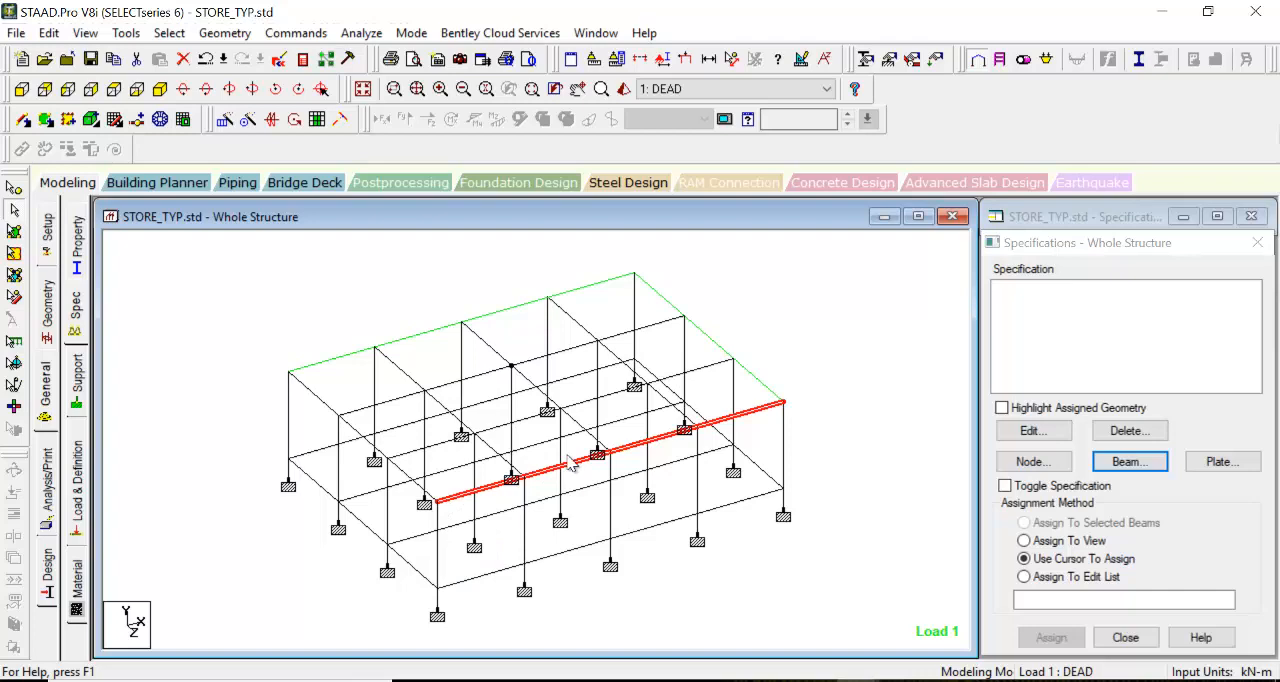
{"action": "mouse_move", "coordinate": [280, 265]}
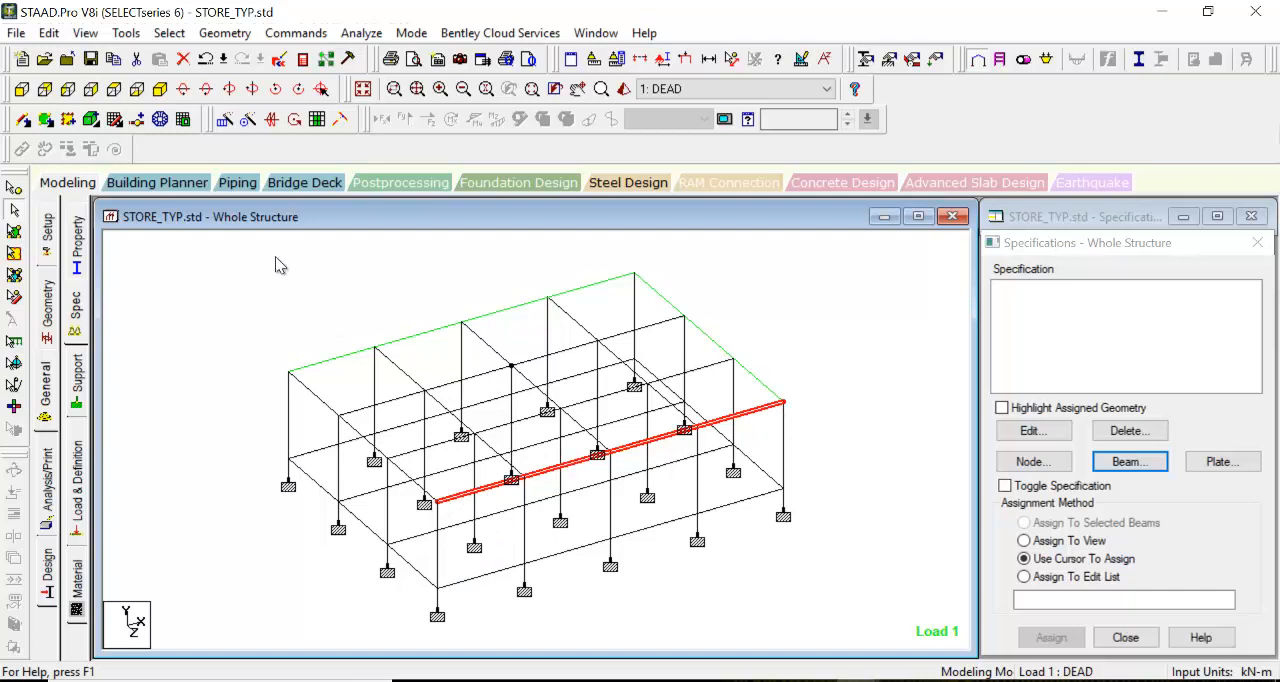
{"action": "mouse_move", "coordinate": [415, 301]}
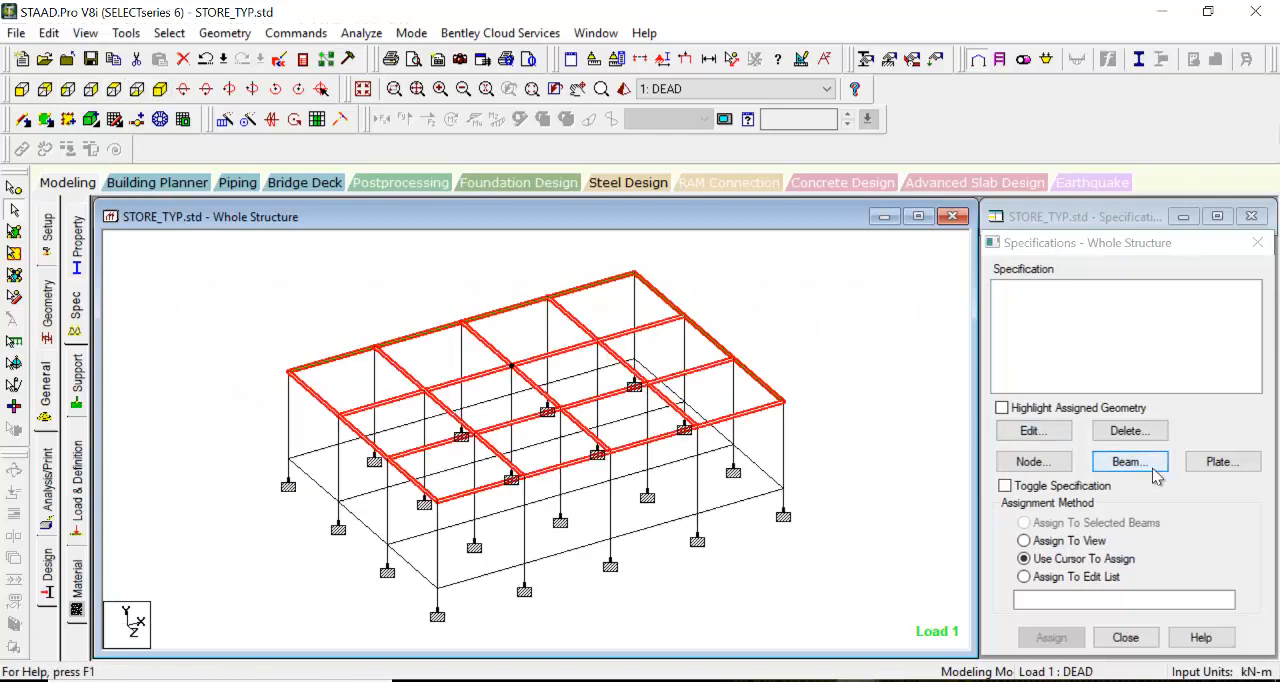
Create a START offset of 0, -0.2, 0 and assign it to the ten selected roof beams
{"action": "left_click", "coordinate": [1129, 461]}
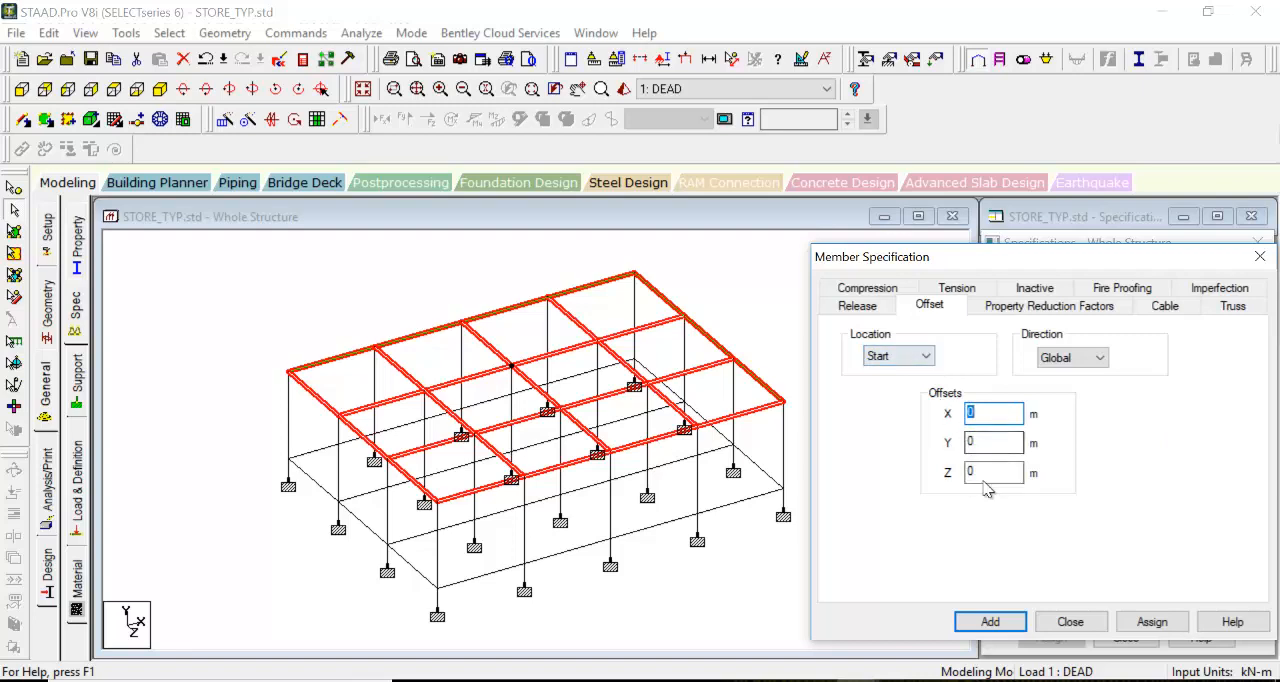
{"action": "left_click", "coordinate": [994, 442]}
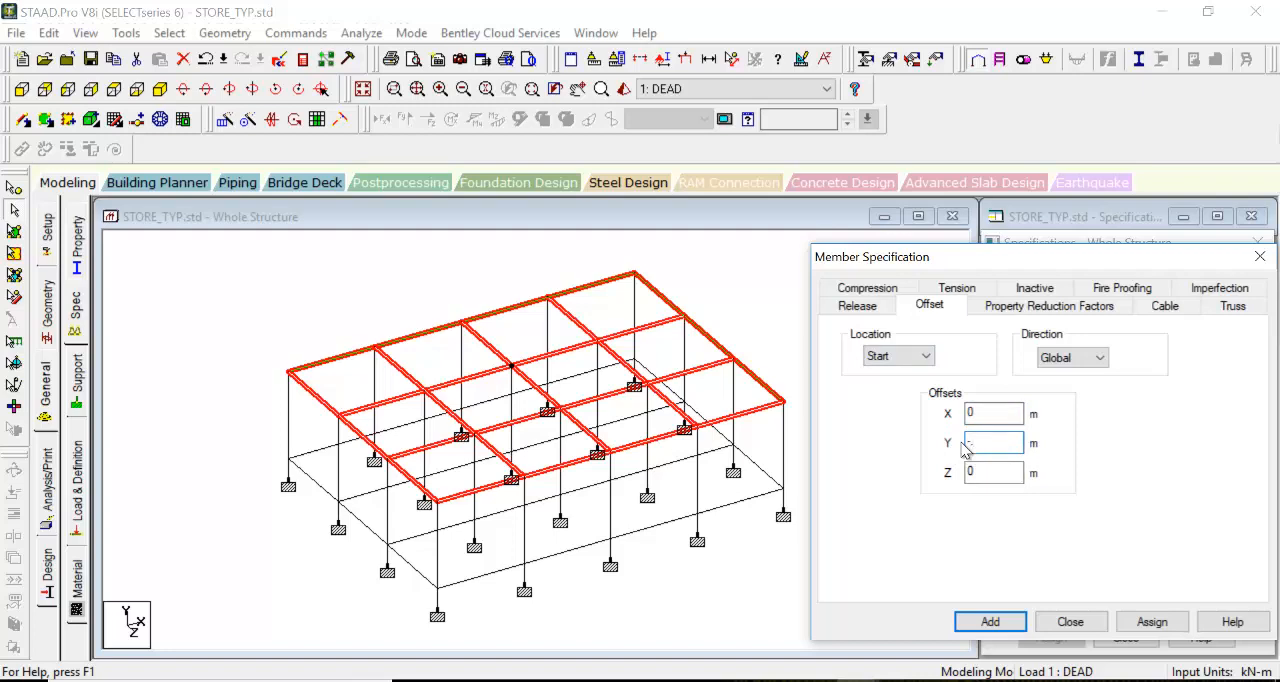
{"action": "type", "text": "-2"}
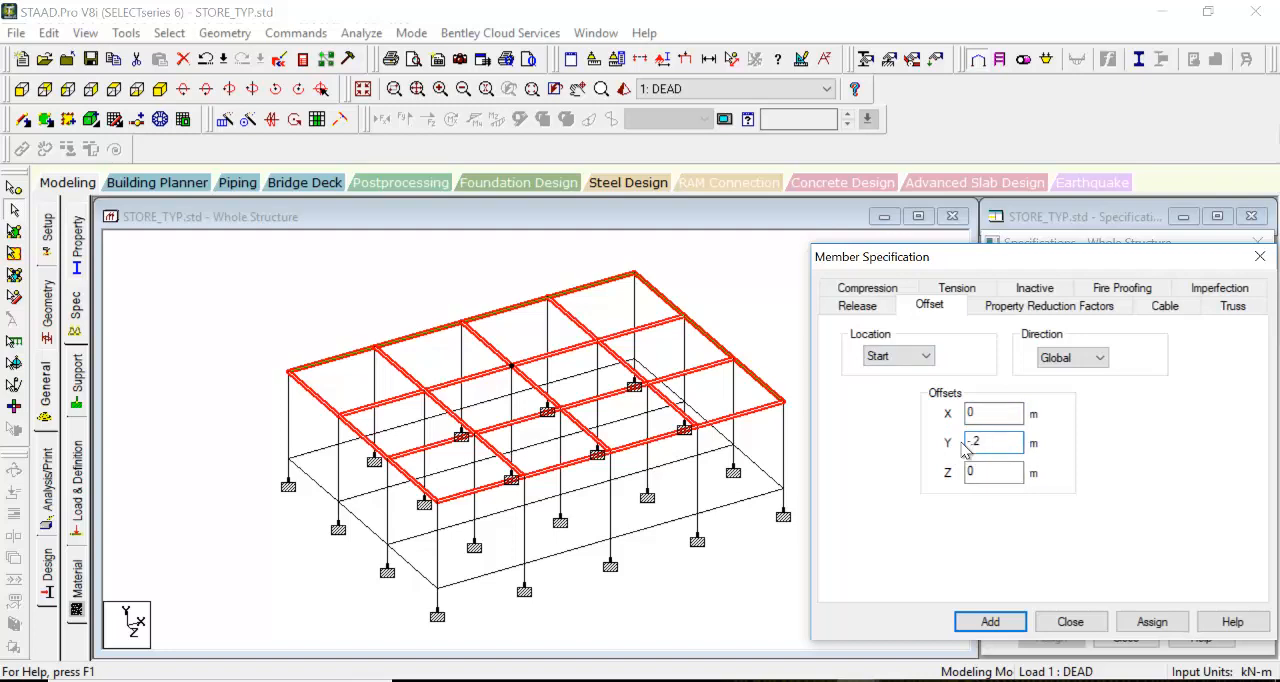
{"action": "left_click", "coordinate": [993, 442]}
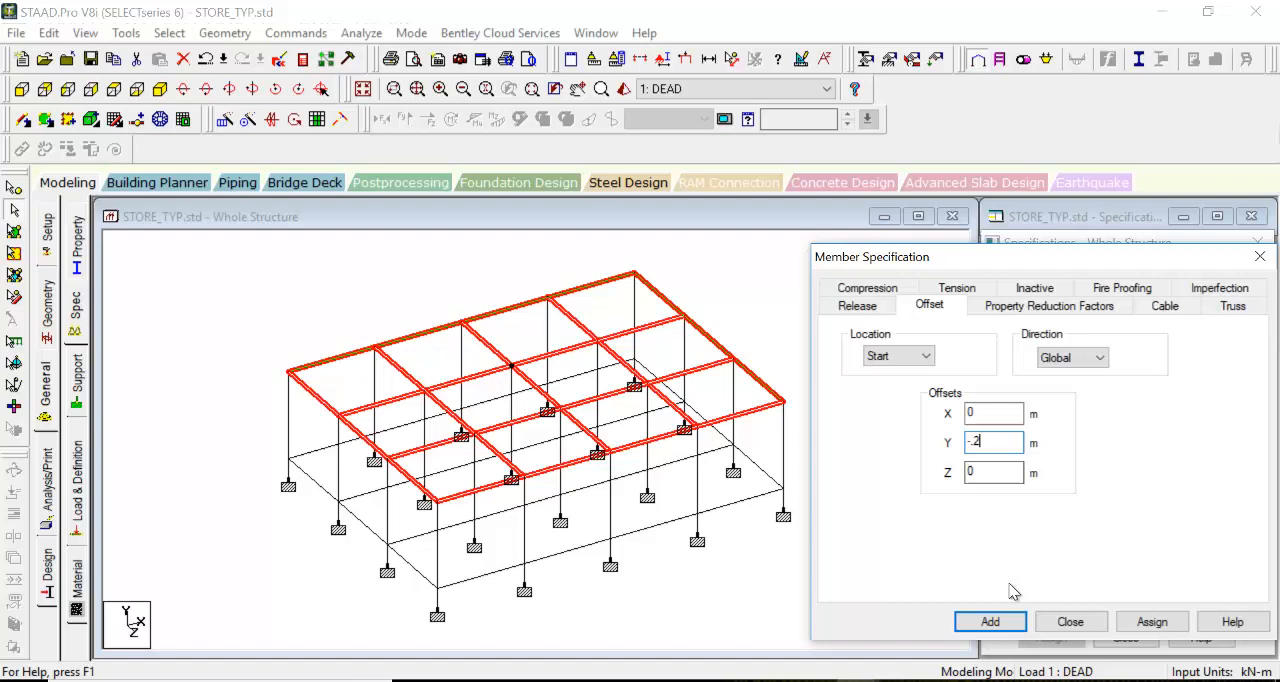
{"action": "left_click", "coordinate": [989, 621]}
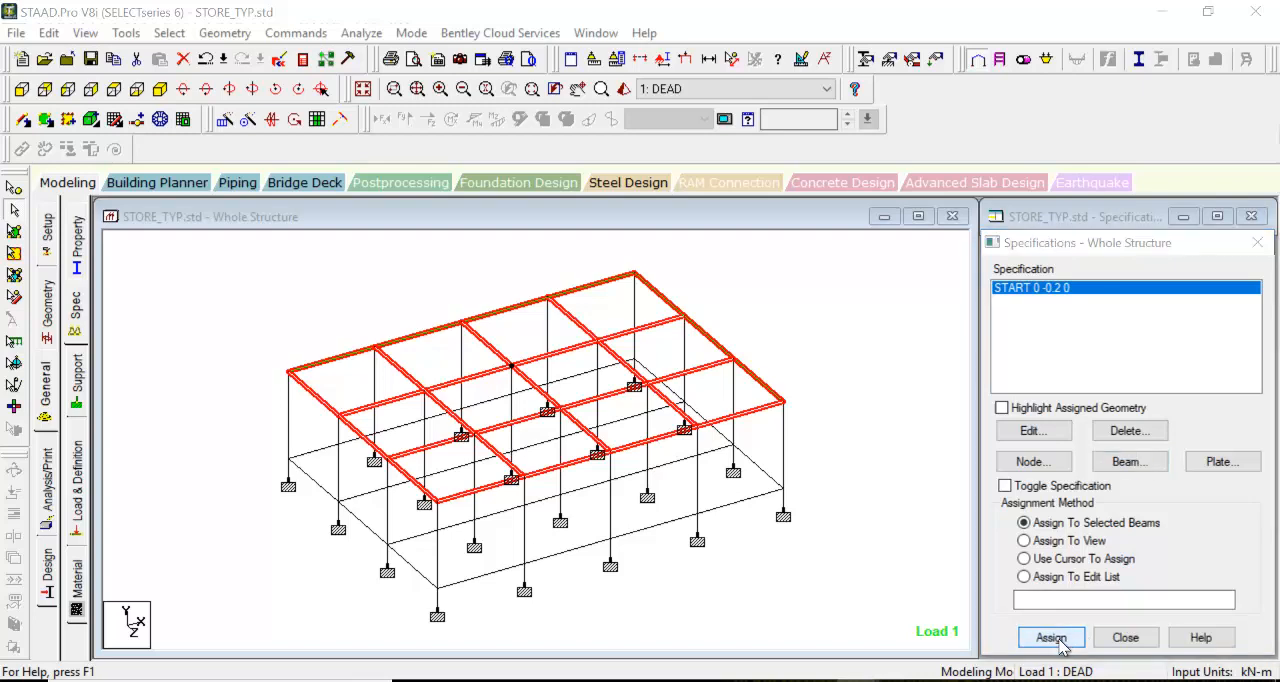
{"action": "left_click", "coordinate": [1051, 637]}
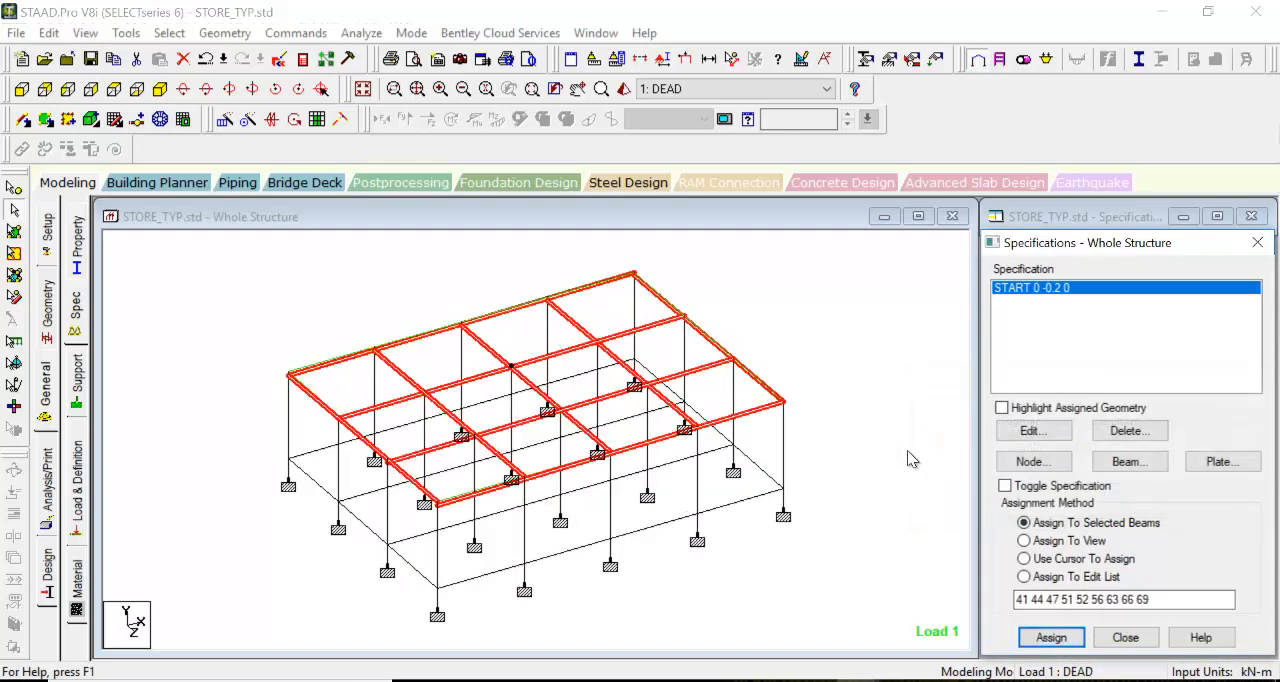
{"action": "left_click", "coordinate": [1024, 558]}
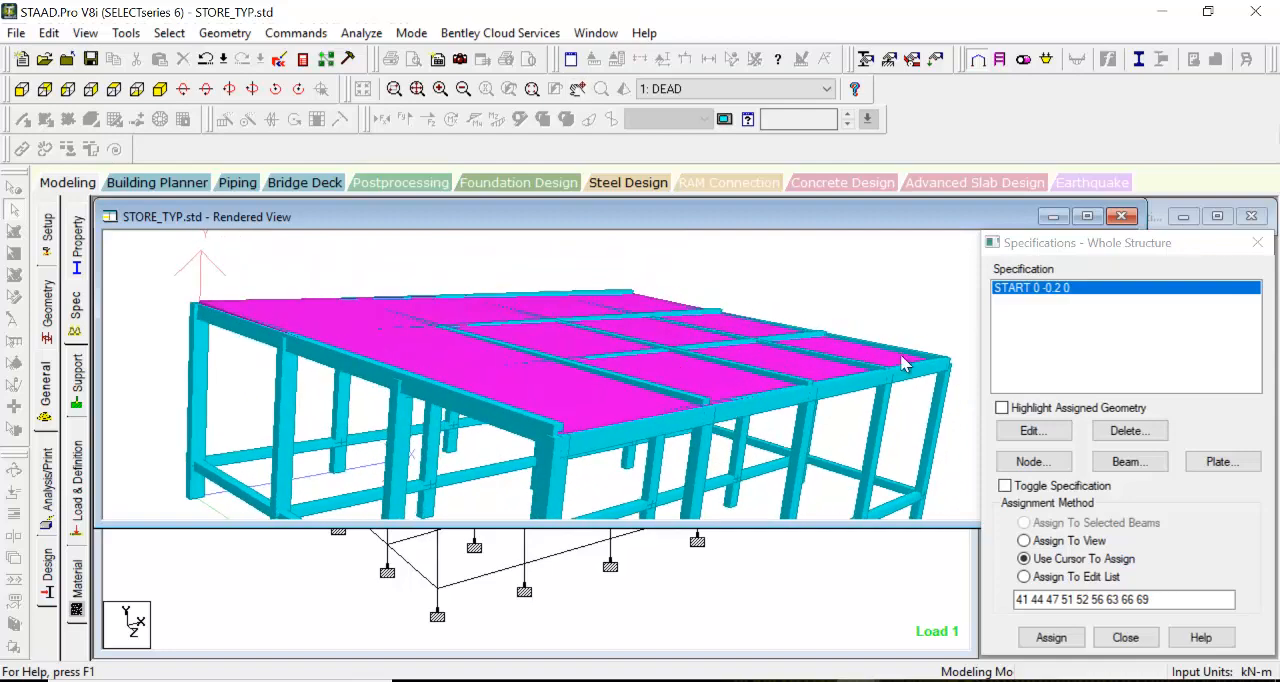
{"action": "mouse_move", "coordinate": [955, 365]}
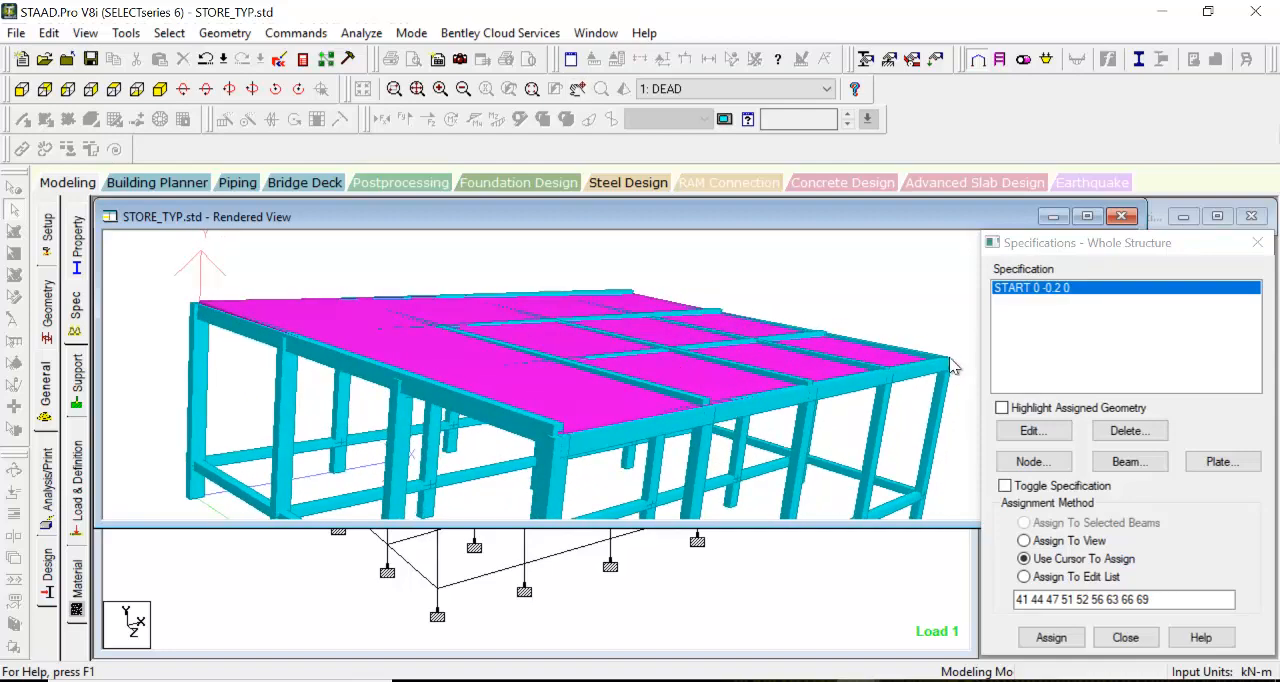
Orbit the rendered model to look down on the roof slabs
{"action": "left_click_drag", "start_coordinate": [955, 365], "coordinate": [465, 440]}
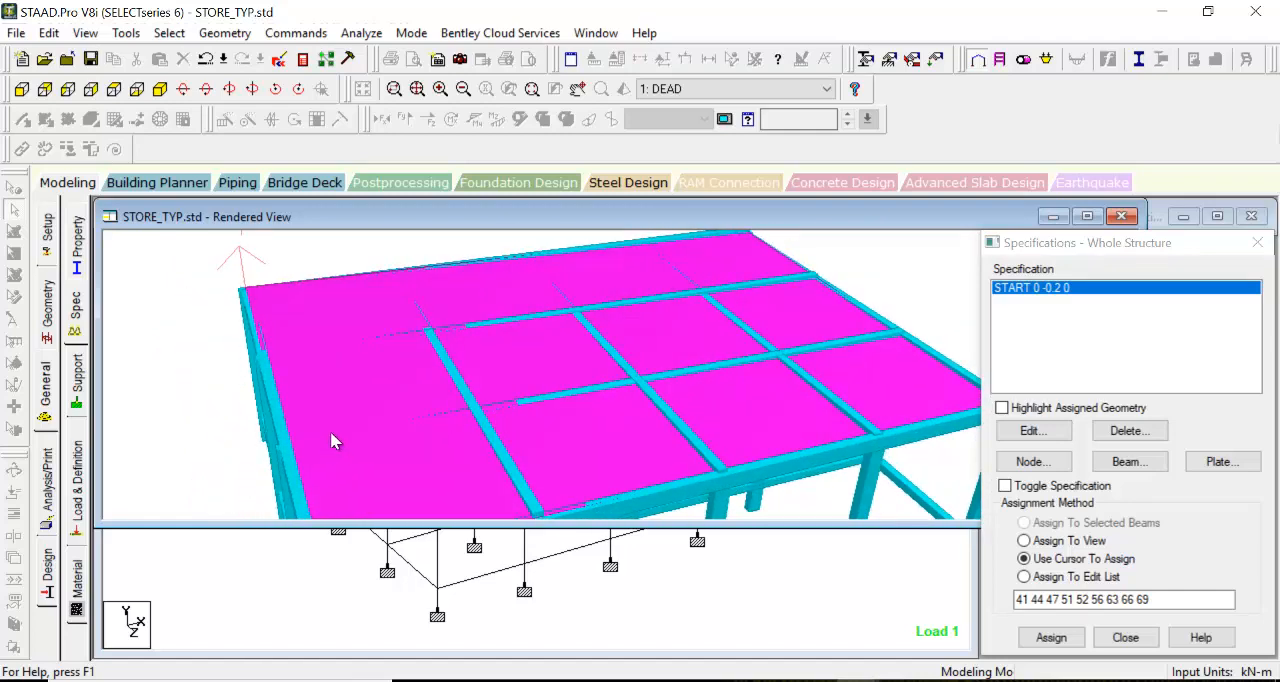
{"action": "mouse_move", "coordinate": [910, 335]}
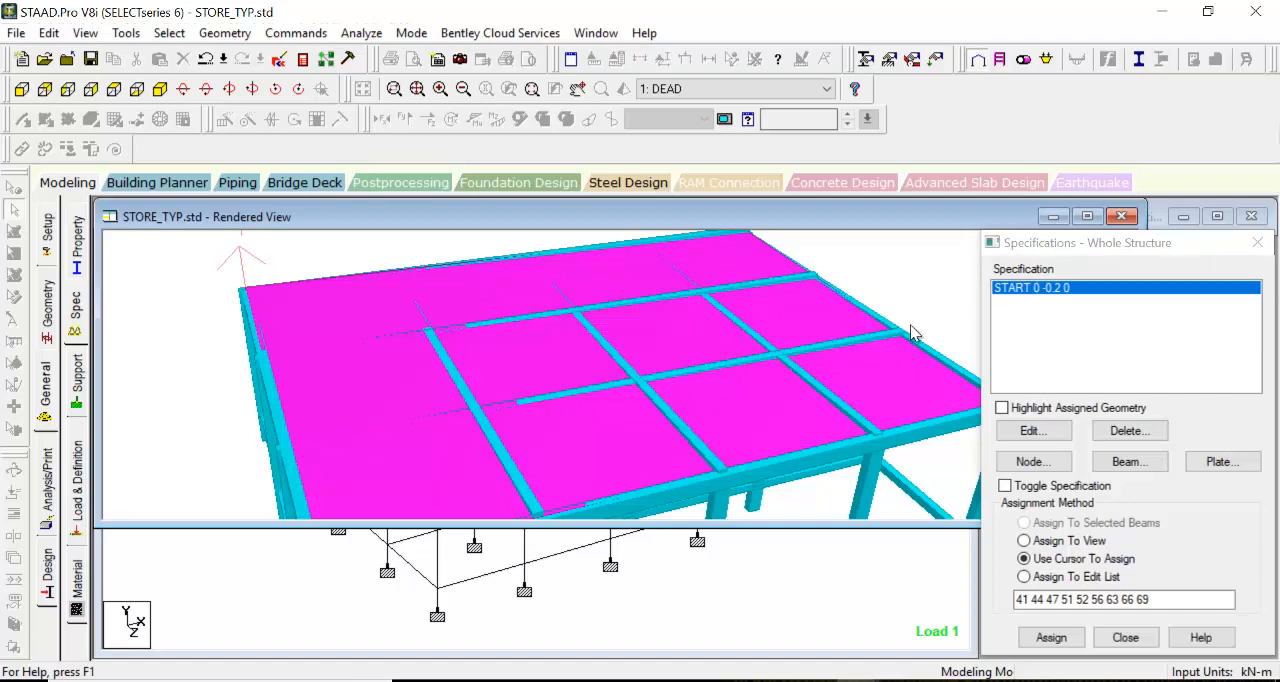
{"action": "mouse_move", "coordinate": [905, 345]}
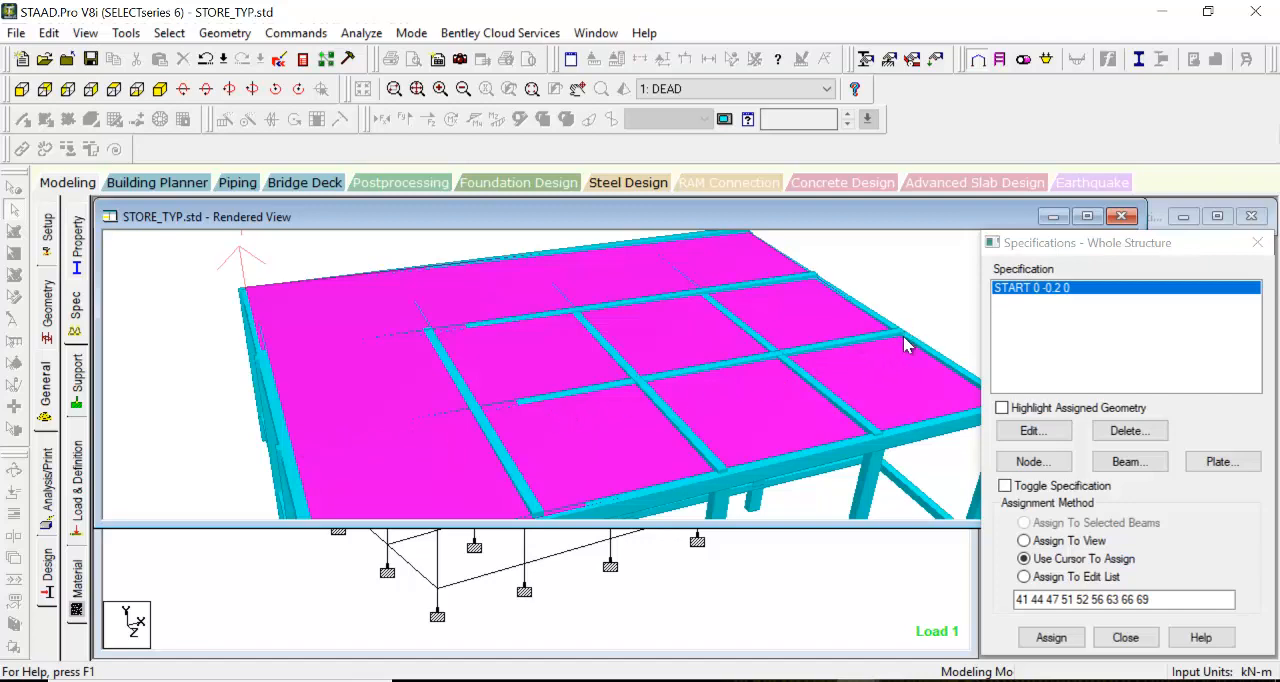
{"action": "mouse_move", "coordinate": [1007, 320]}
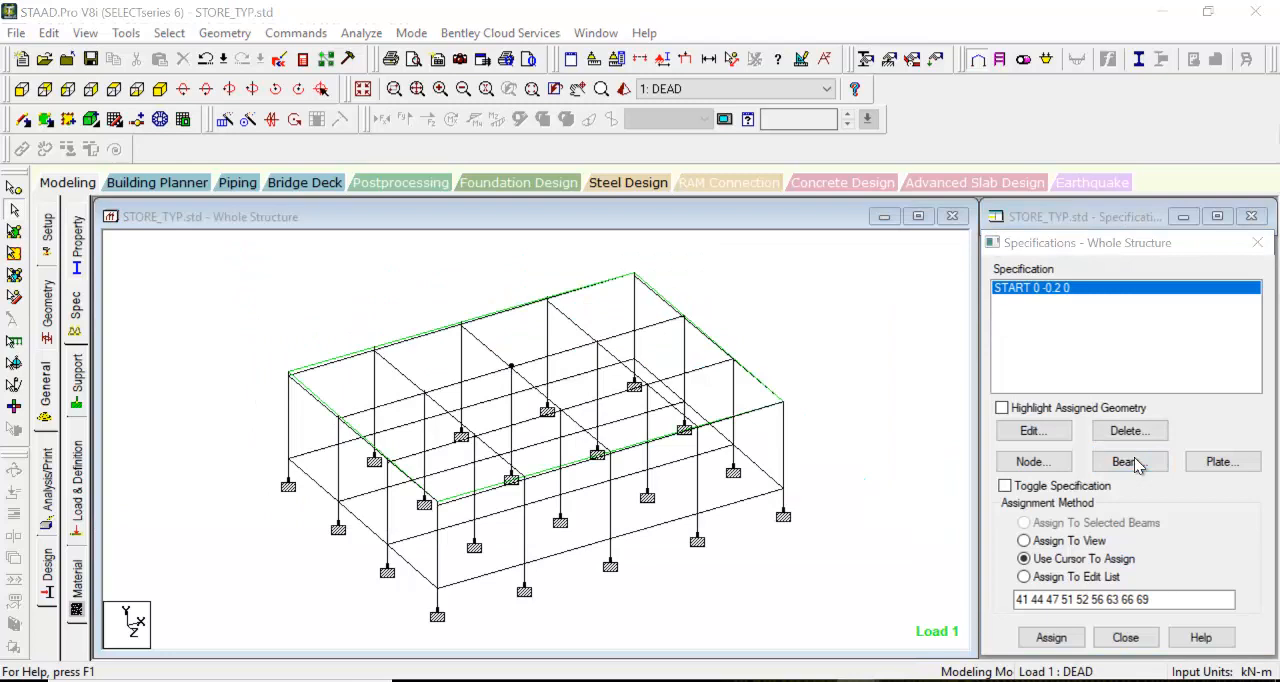
Add an END offset with Y = -0.2 m and assign it to the selected roof beams
{"action": "left_click", "coordinate": [1124, 461]}
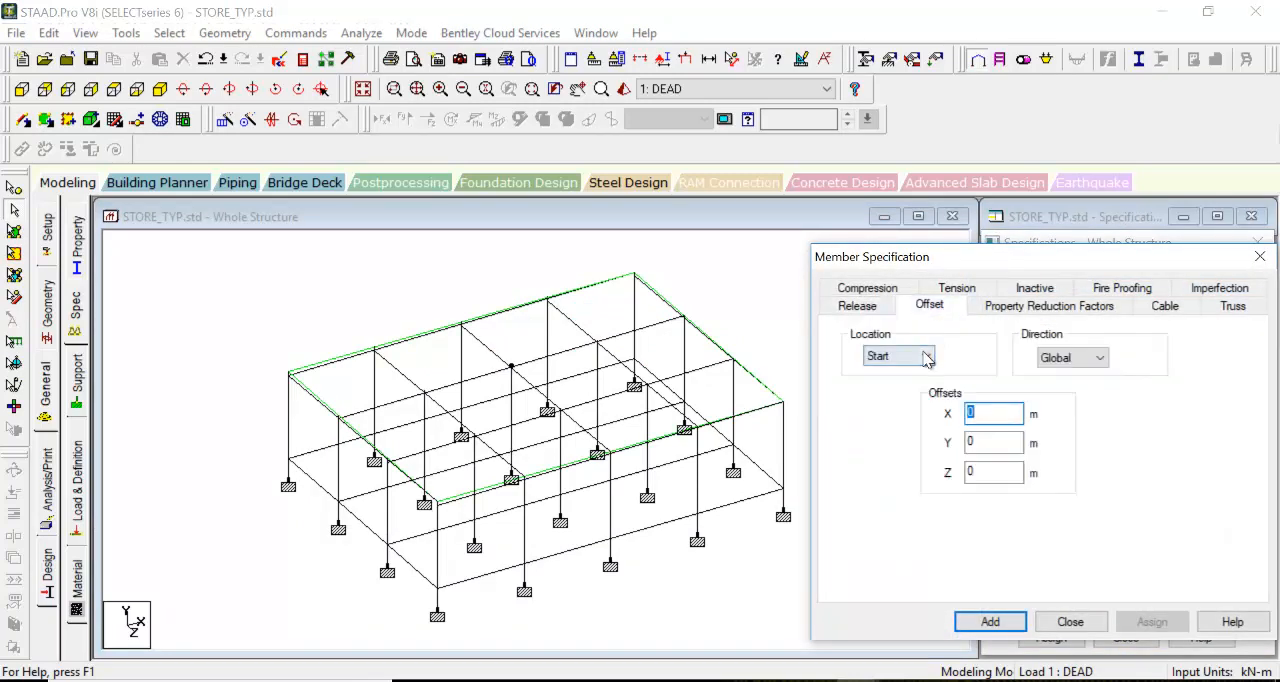
{"action": "left_click", "coordinate": [924, 356]}
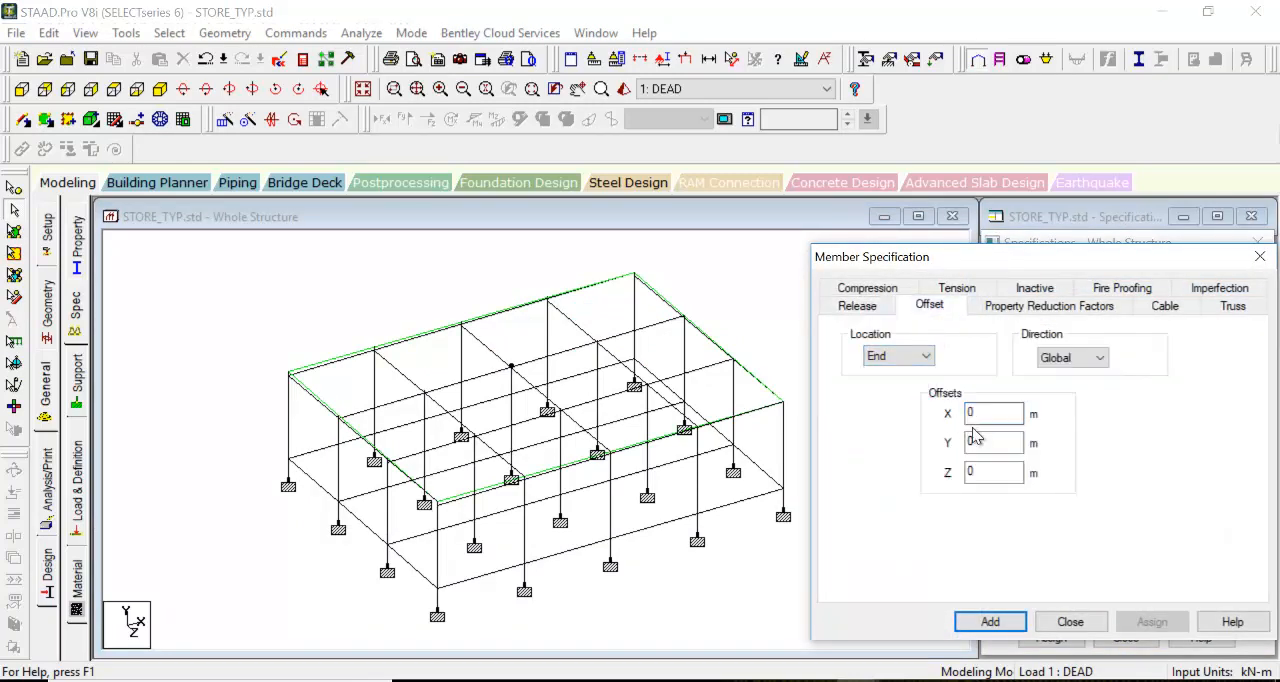
{"action": "left_click", "coordinate": [992, 442]}
{"action": "type", "text": "-2"}
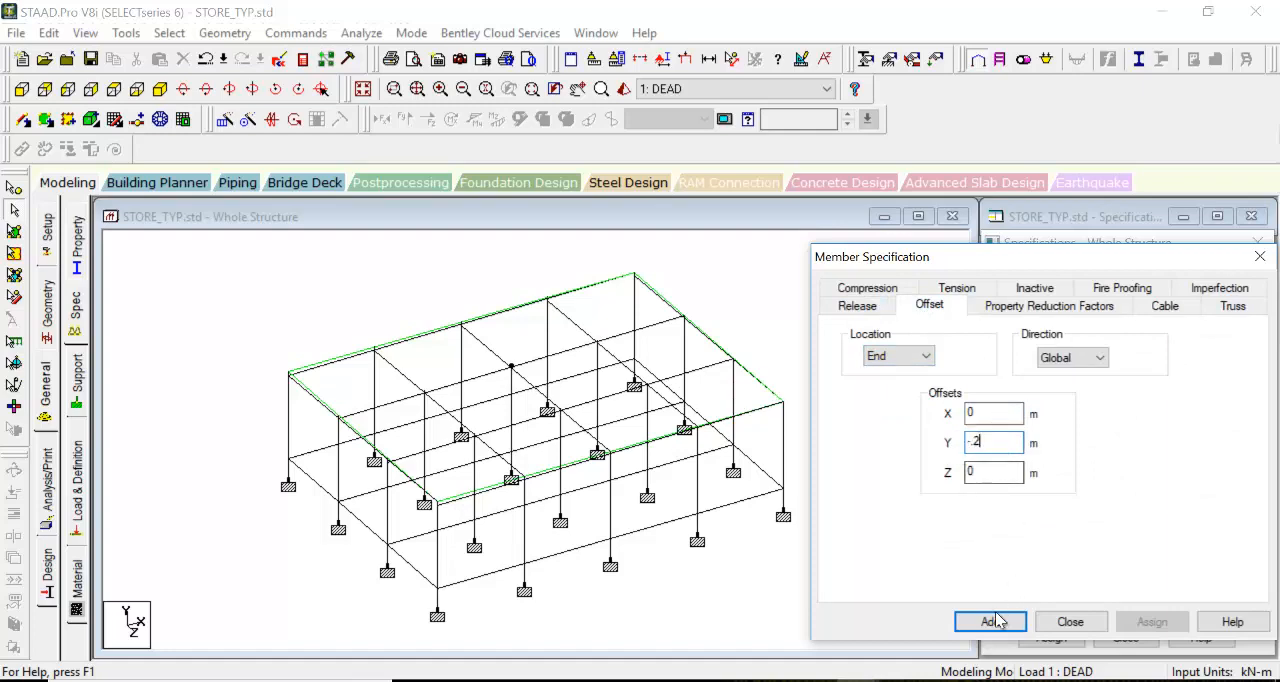
{"action": "left_click", "coordinate": [990, 621]}
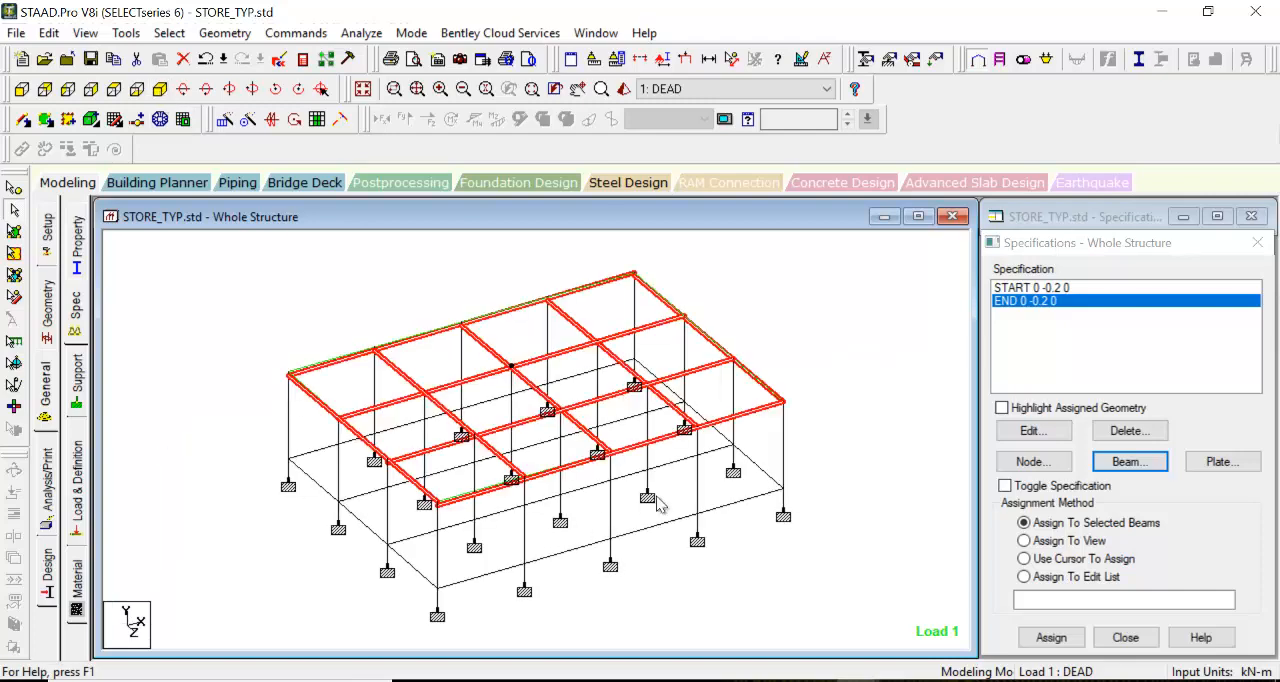
{"action": "left_click", "coordinate": [1050, 637]}
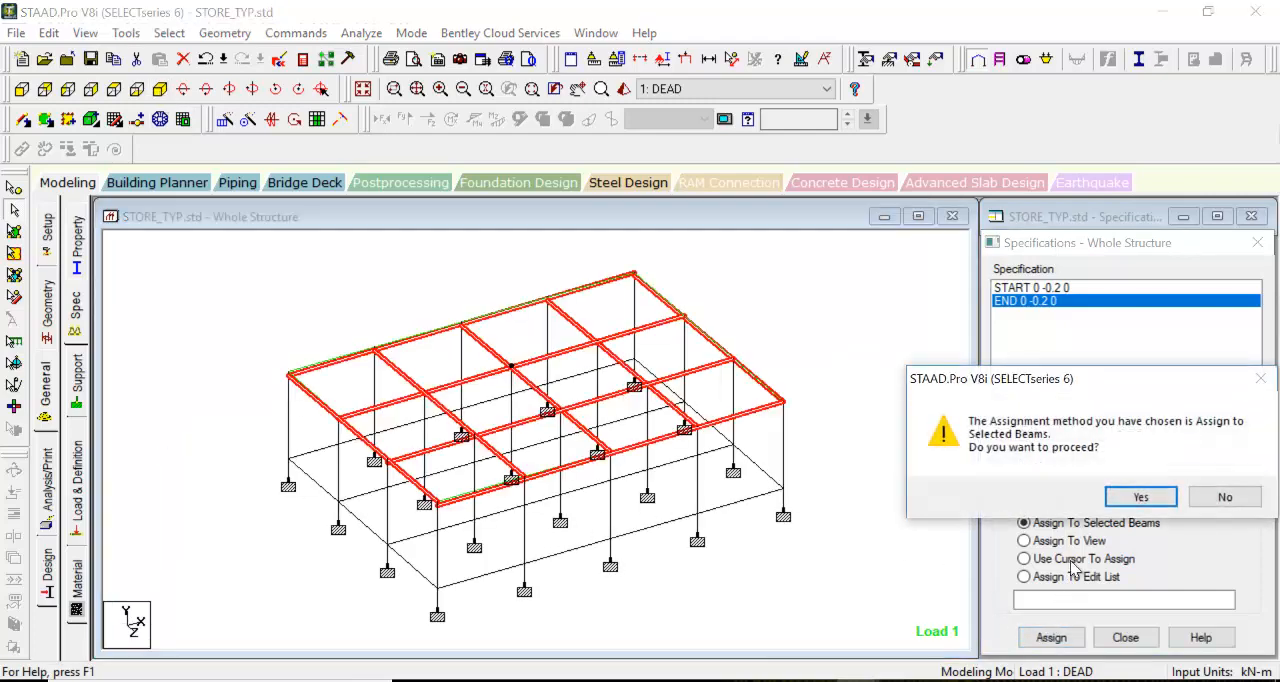
{"action": "left_click", "coordinate": [1139, 497]}
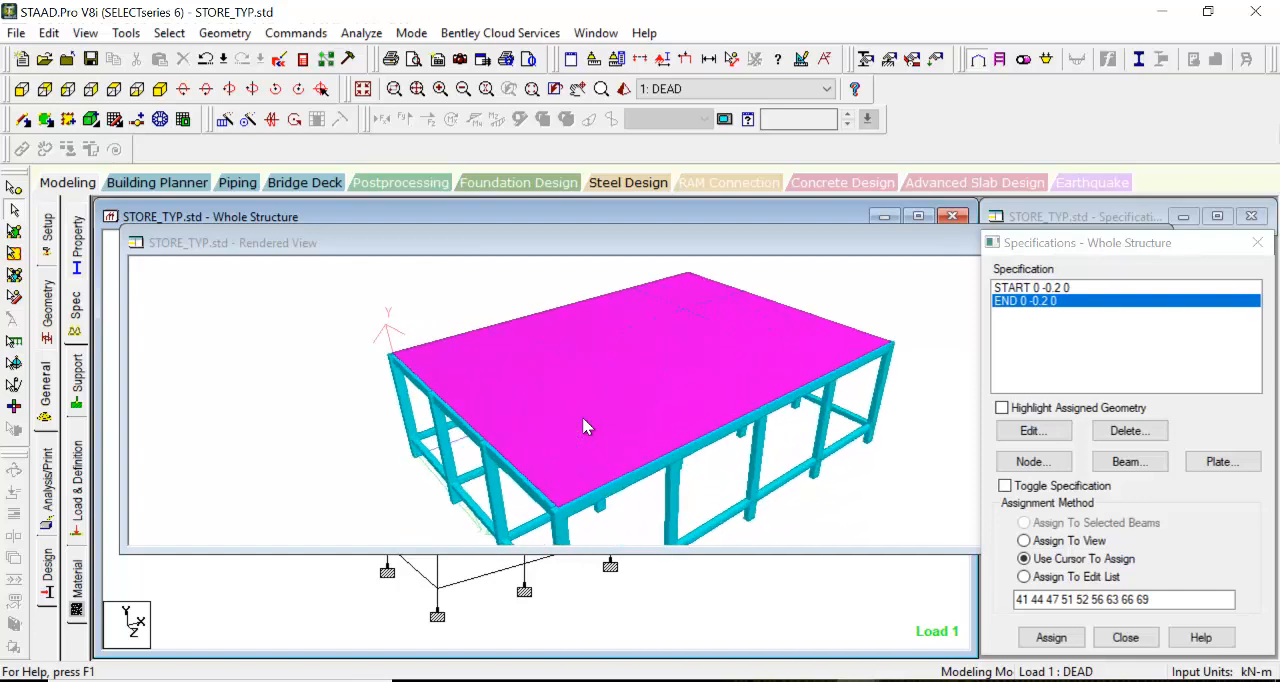
{"action": "mouse_move", "coordinate": [728, 373]}
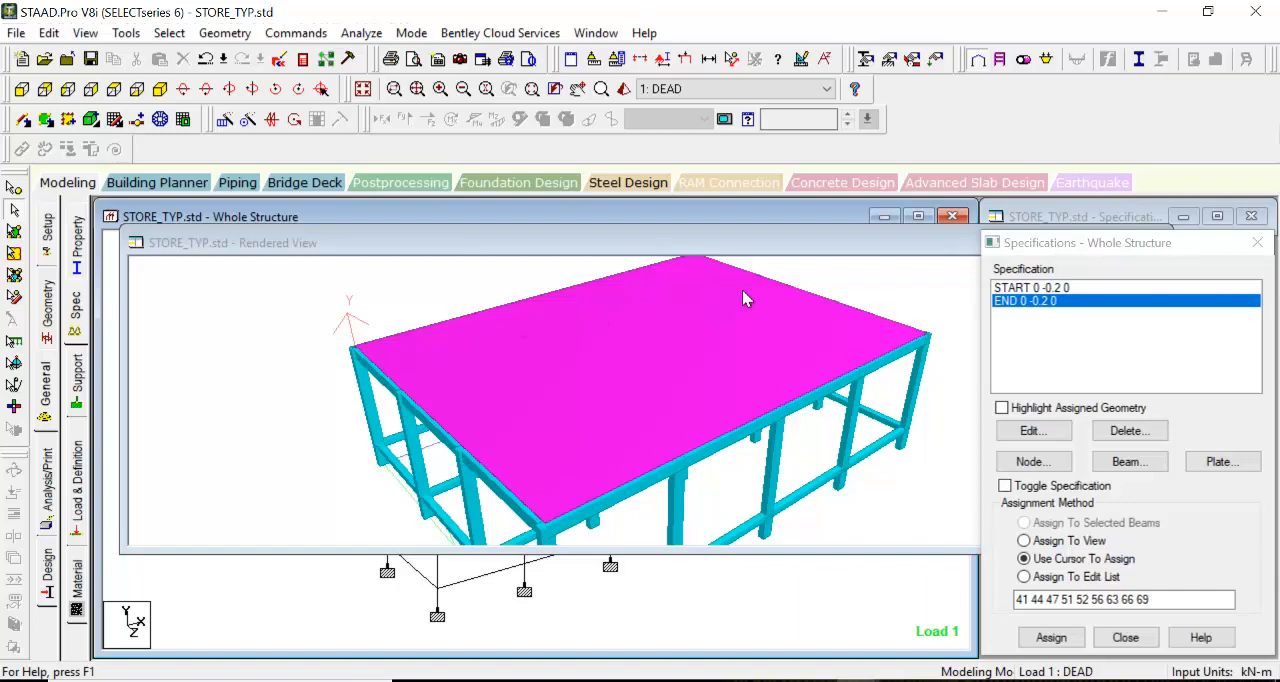
{"action": "mouse_move", "coordinate": [548, 481]}
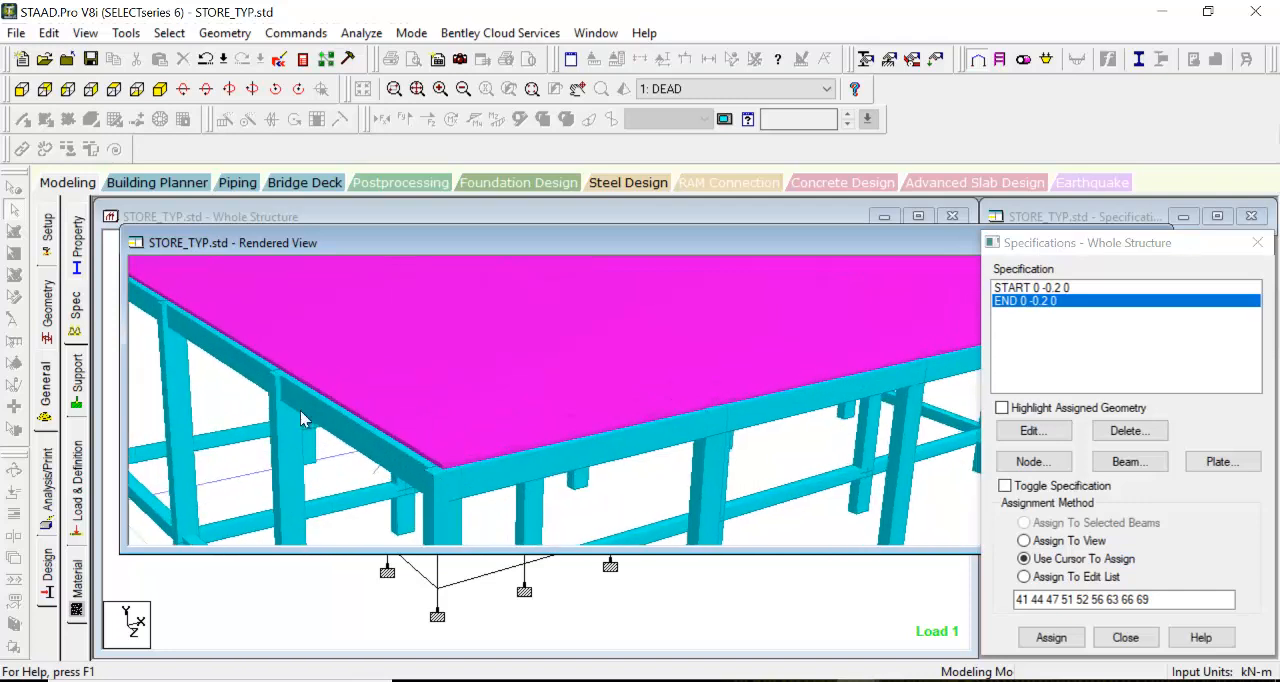
{"action": "mouse_move", "coordinate": [275, 408]}
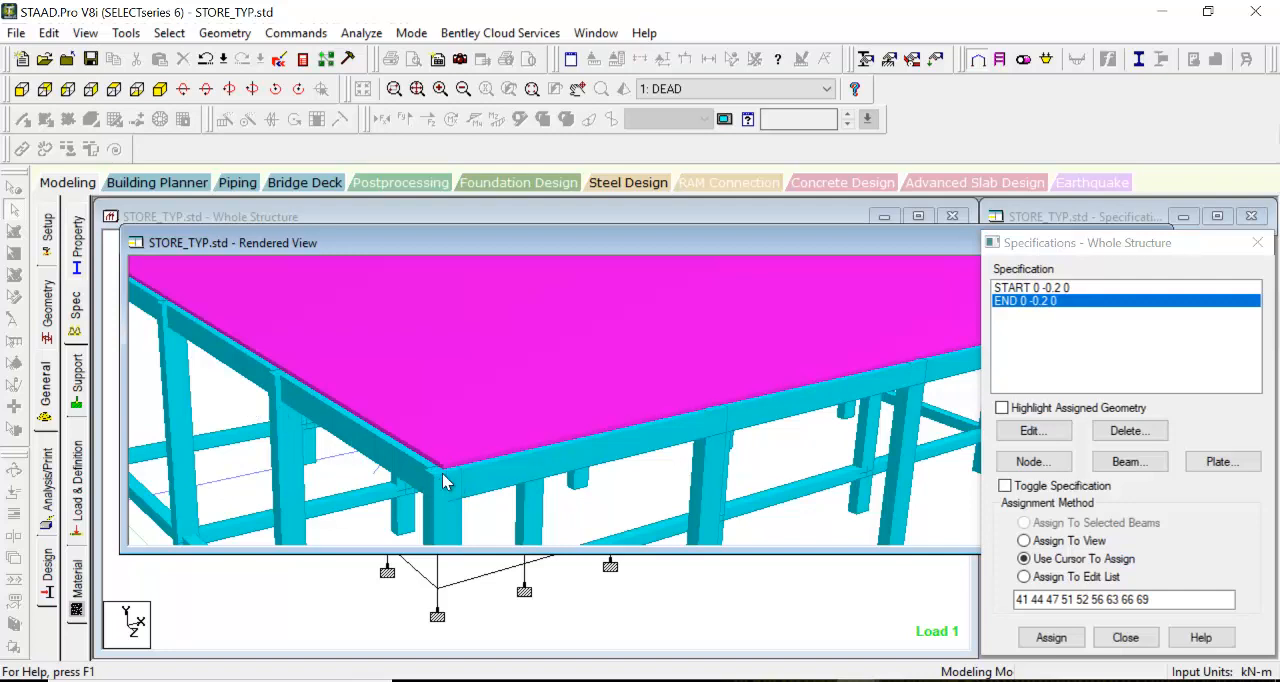
{"action": "mouse_move", "coordinate": [435, 497]}
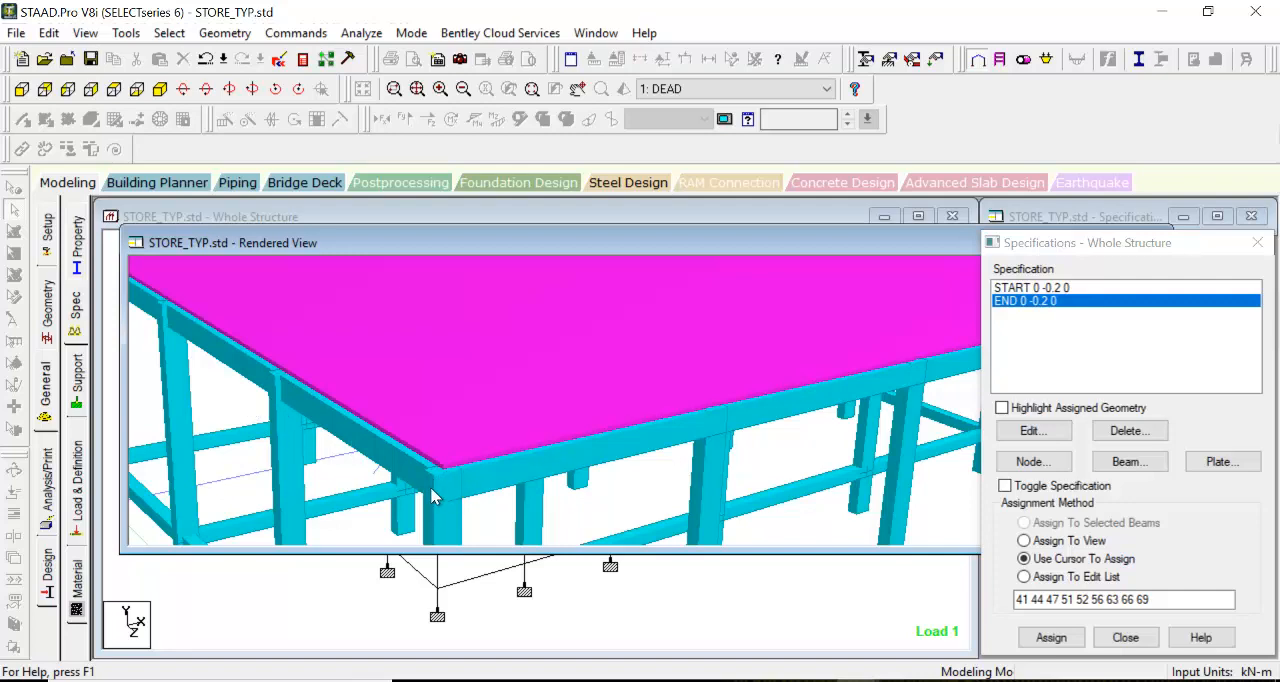
{"action": "mouse_move", "coordinate": [815, 405]}
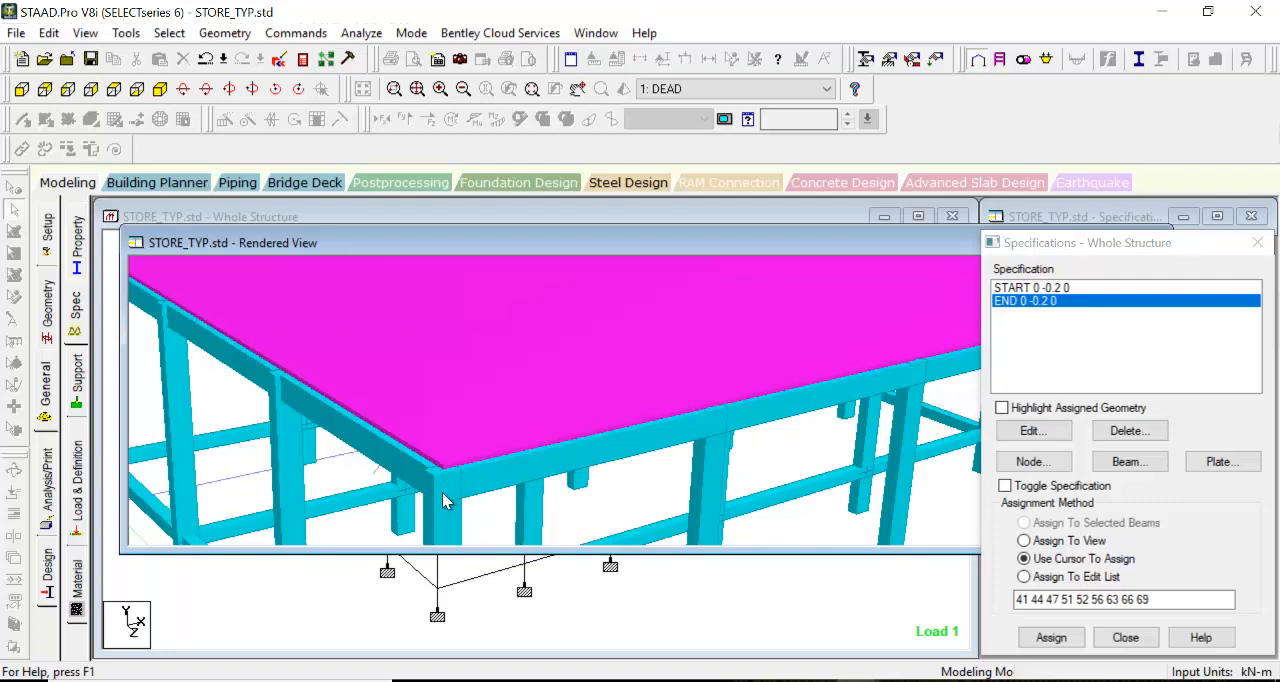
{"action": "mouse_move", "coordinate": [443, 437]}
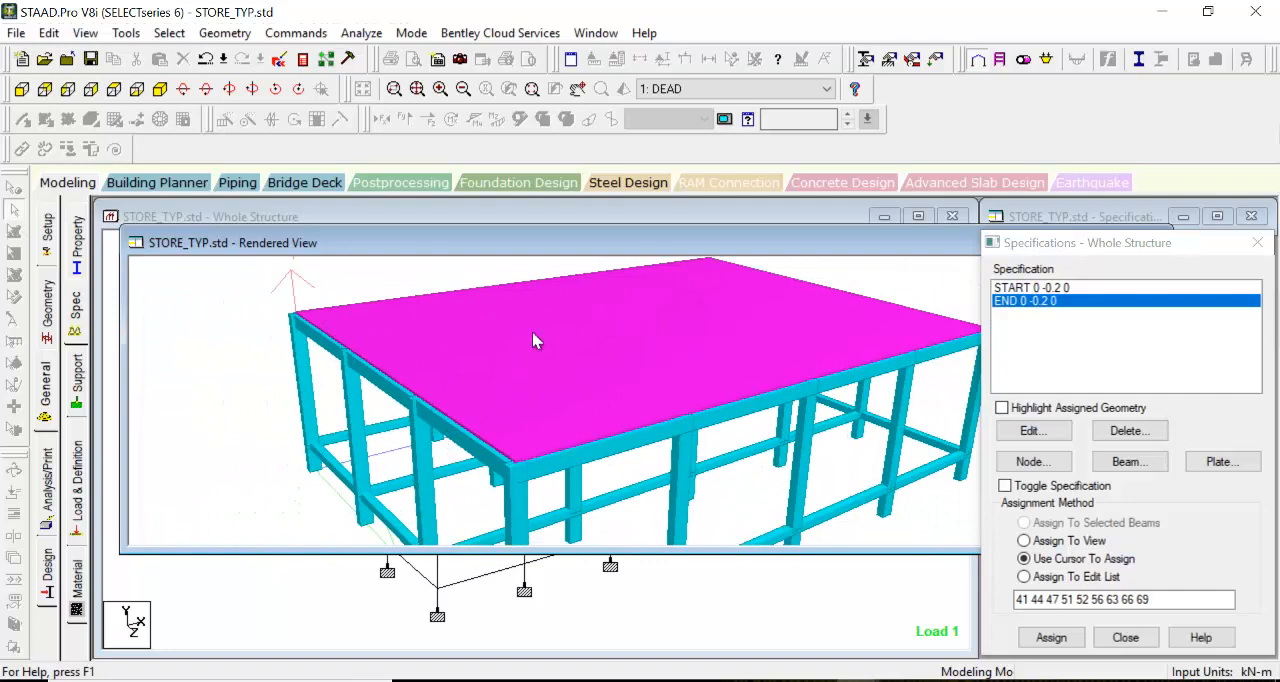
{"action": "mouse_move", "coordinate": [658, 322]}
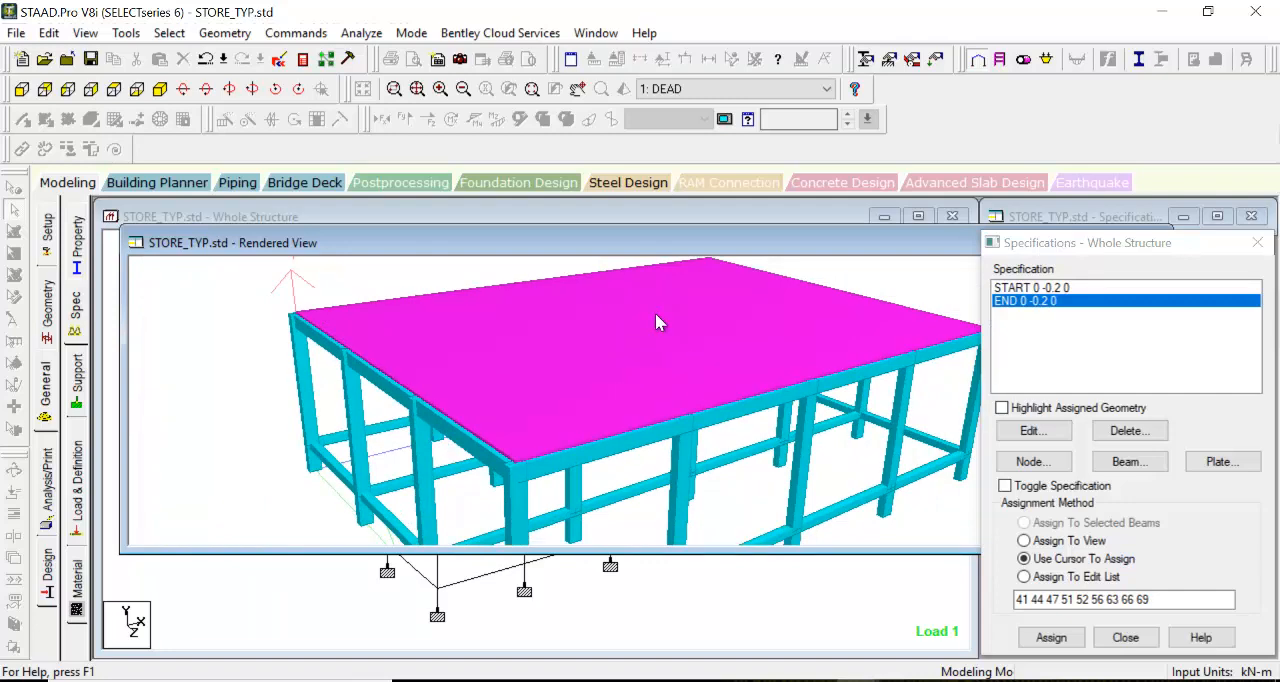
{"action": "mouse_move", "coordinate": [475, 365]}
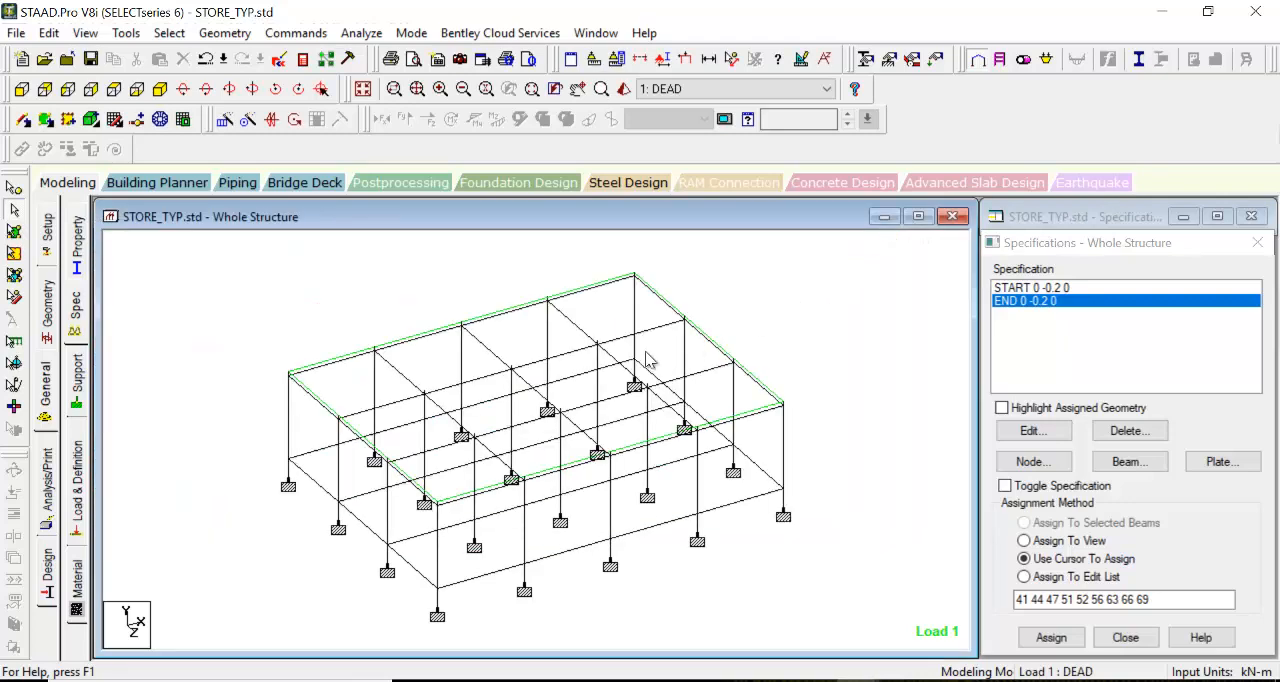
{"action": "mouse_move", "coordinate": [475, 405]}
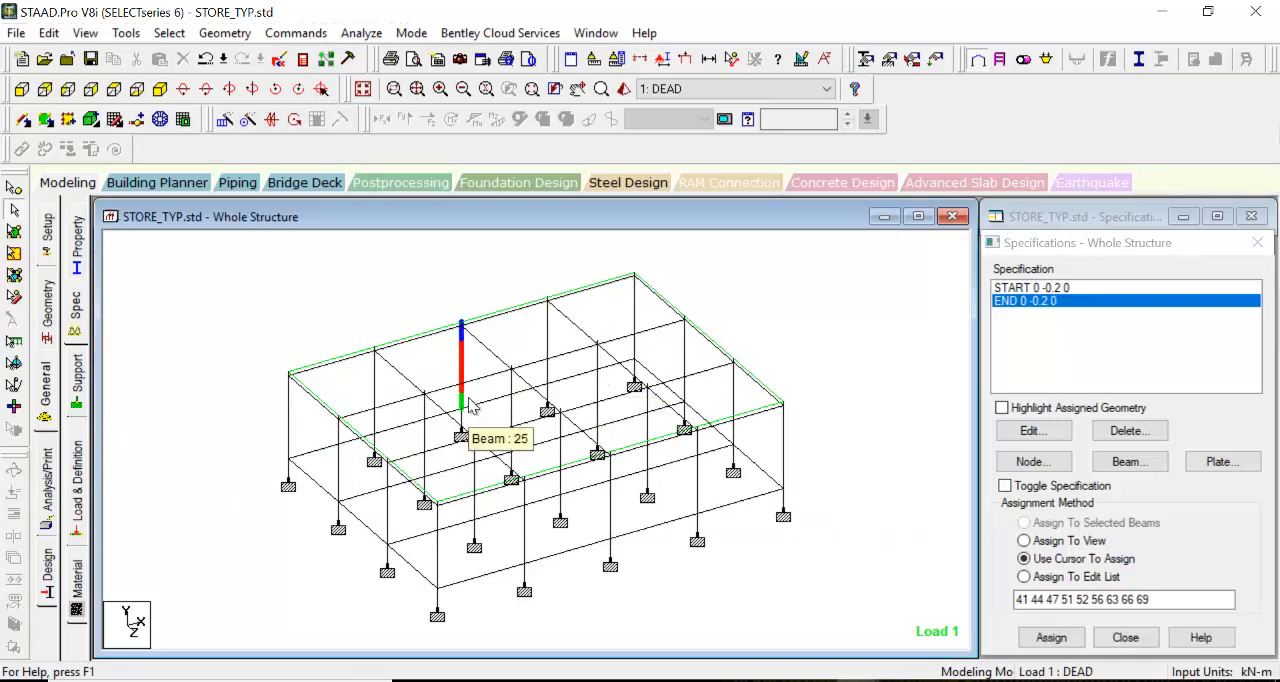
{"action": "mouse_move", "coordinate": [370, 408]}
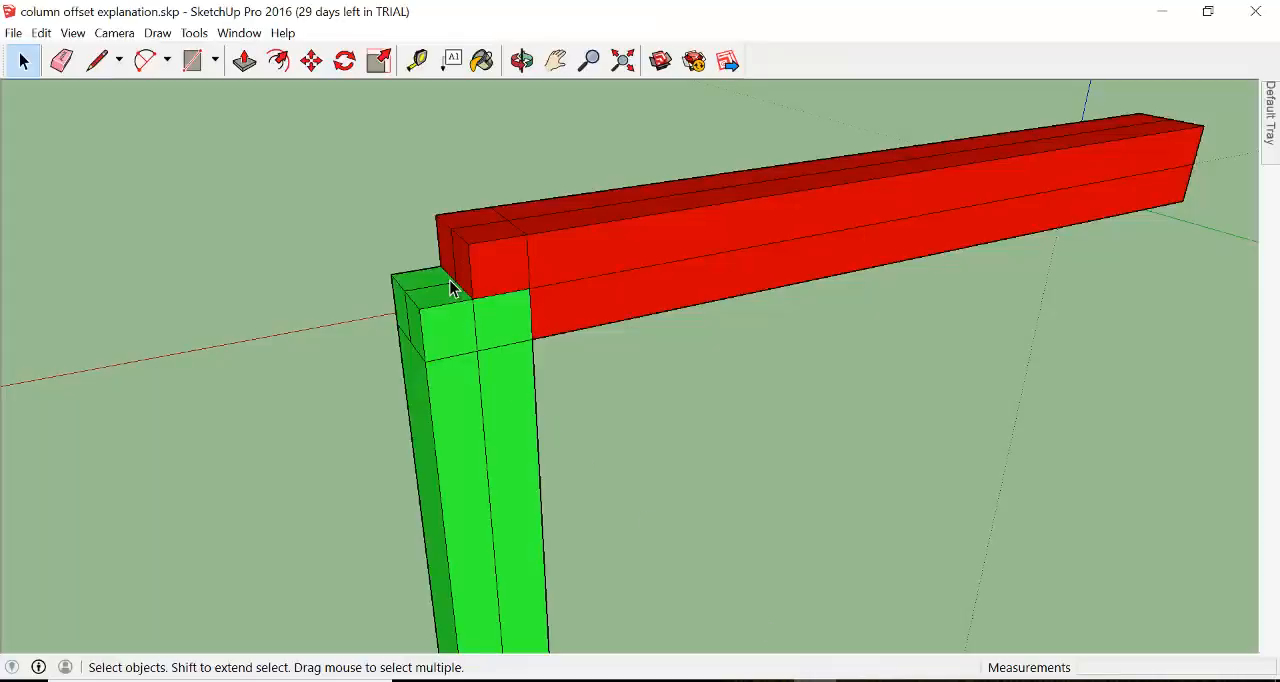
{"action": "mouse_move", "coordinate": [480, 305]}
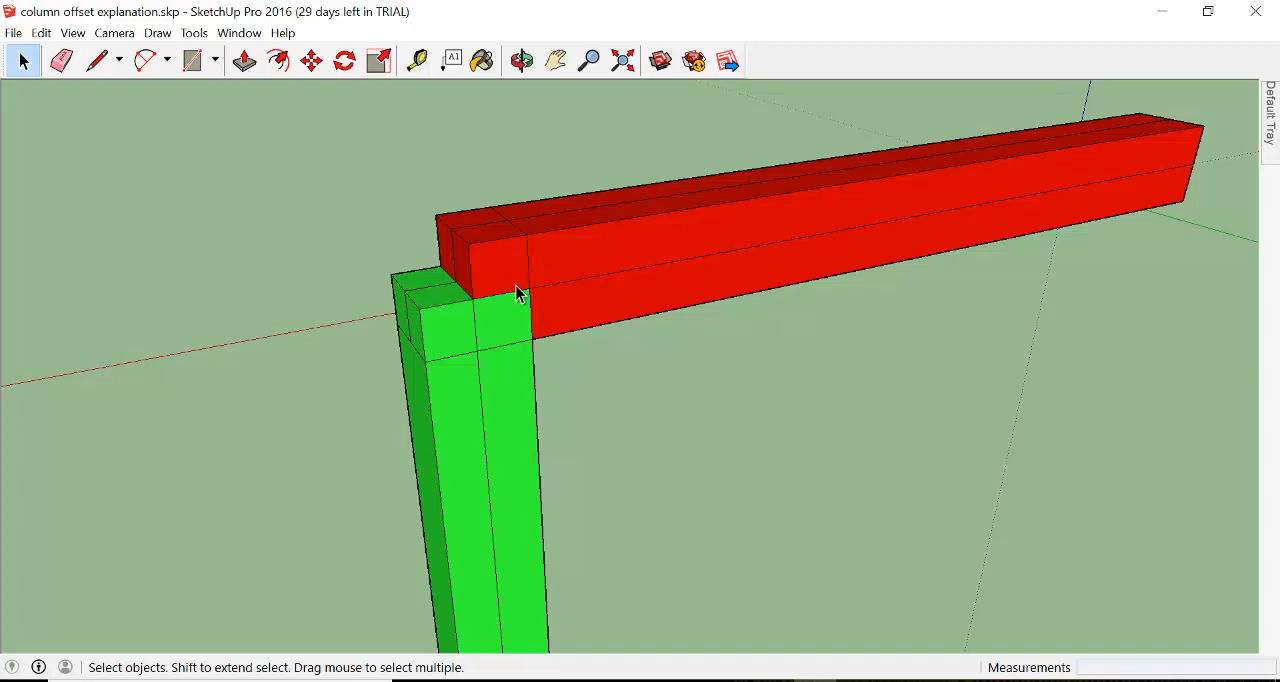
{"action": "mouse_move", "coordinate": [393, 249]}
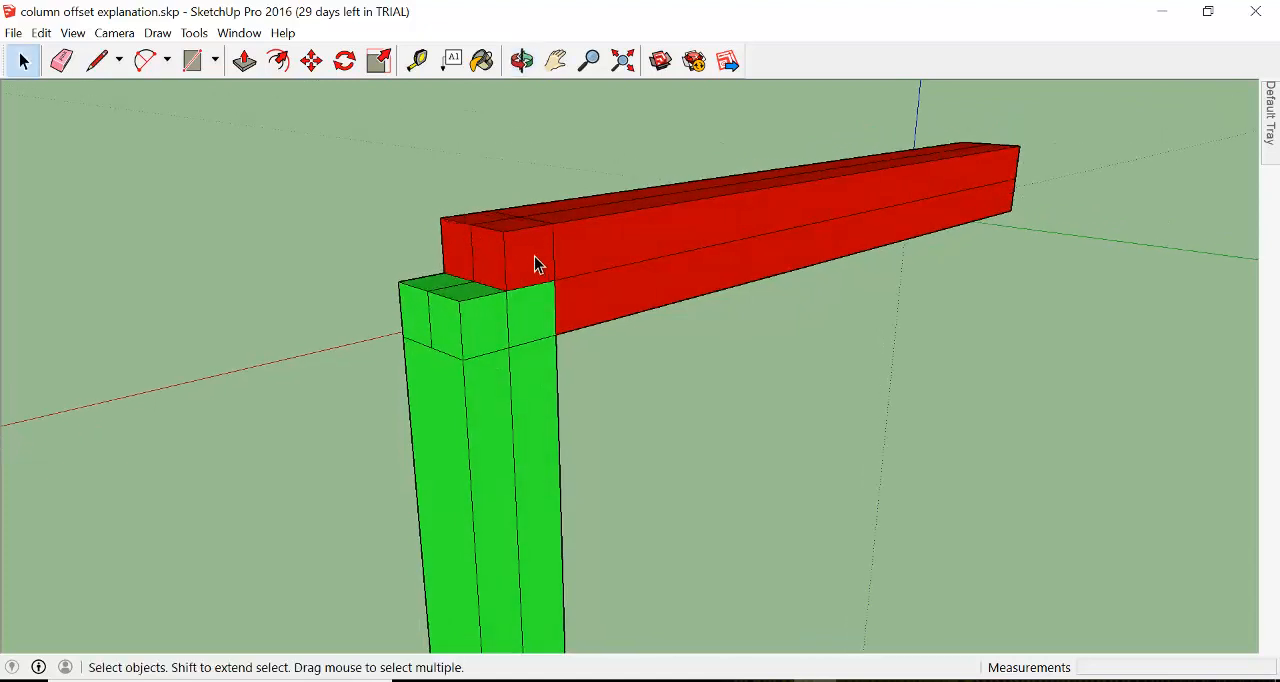
{"action": "mouse_move", "coordinate": [557, 332]}
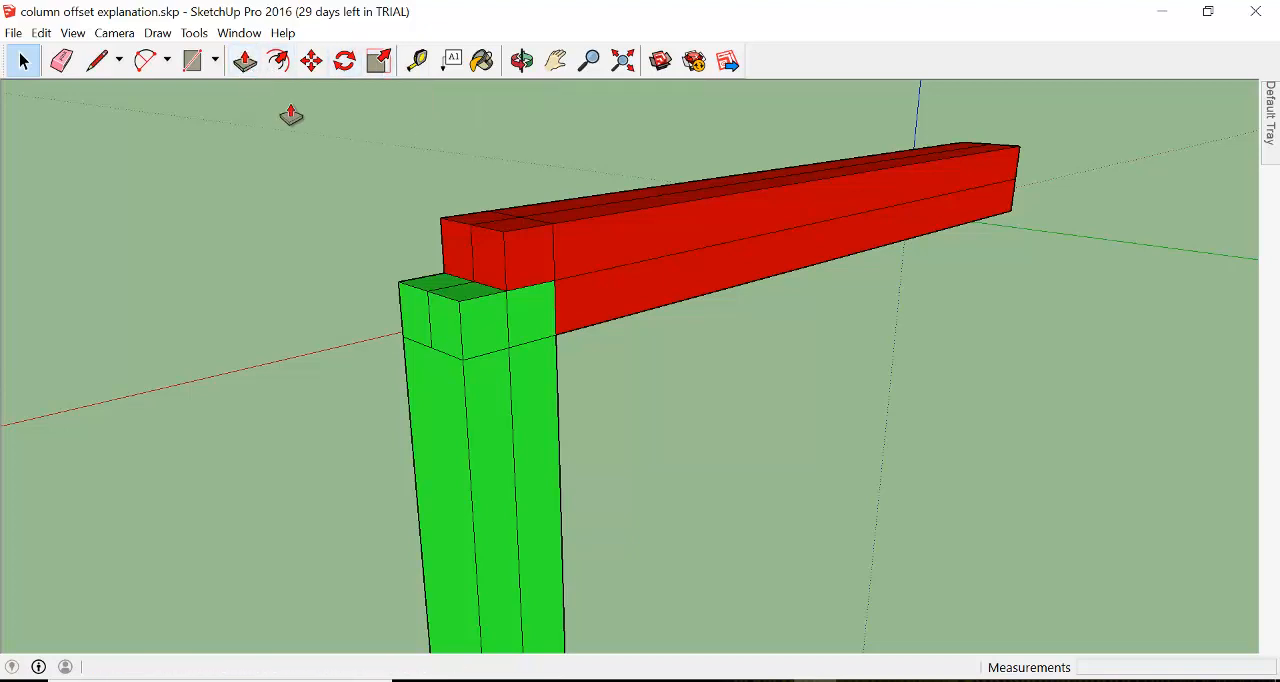
Push/pull the green column's top face up 0.18 m, level with the beam top
{"action": "left_click", "coordinate": [244, 61]}
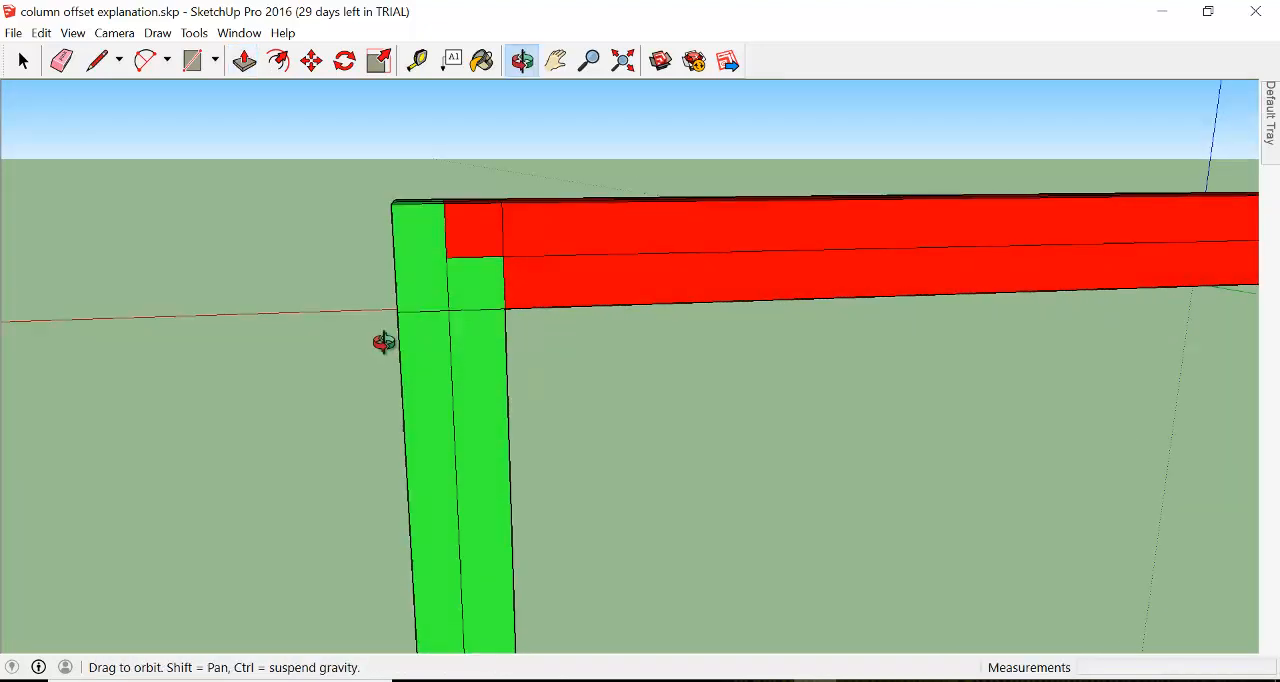
{"action": "left_click", "coordinate": [244, 61]}
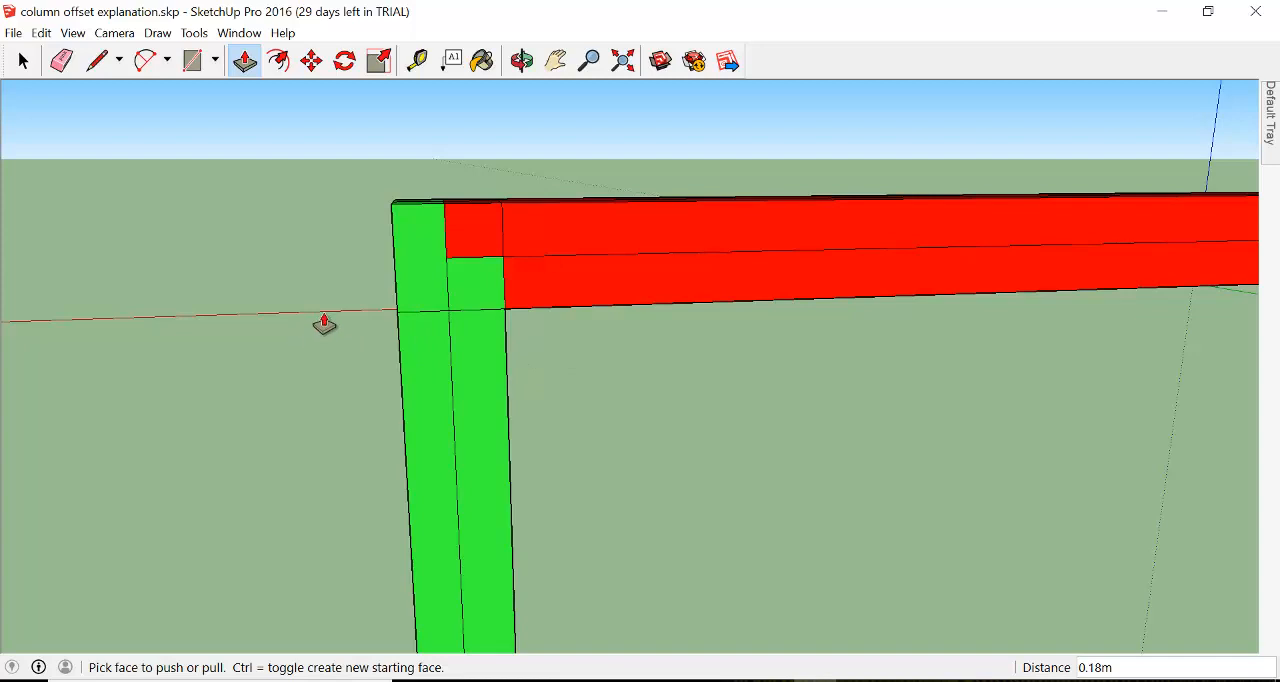
{"action": "left_click", "coordinate": [521, 61]}
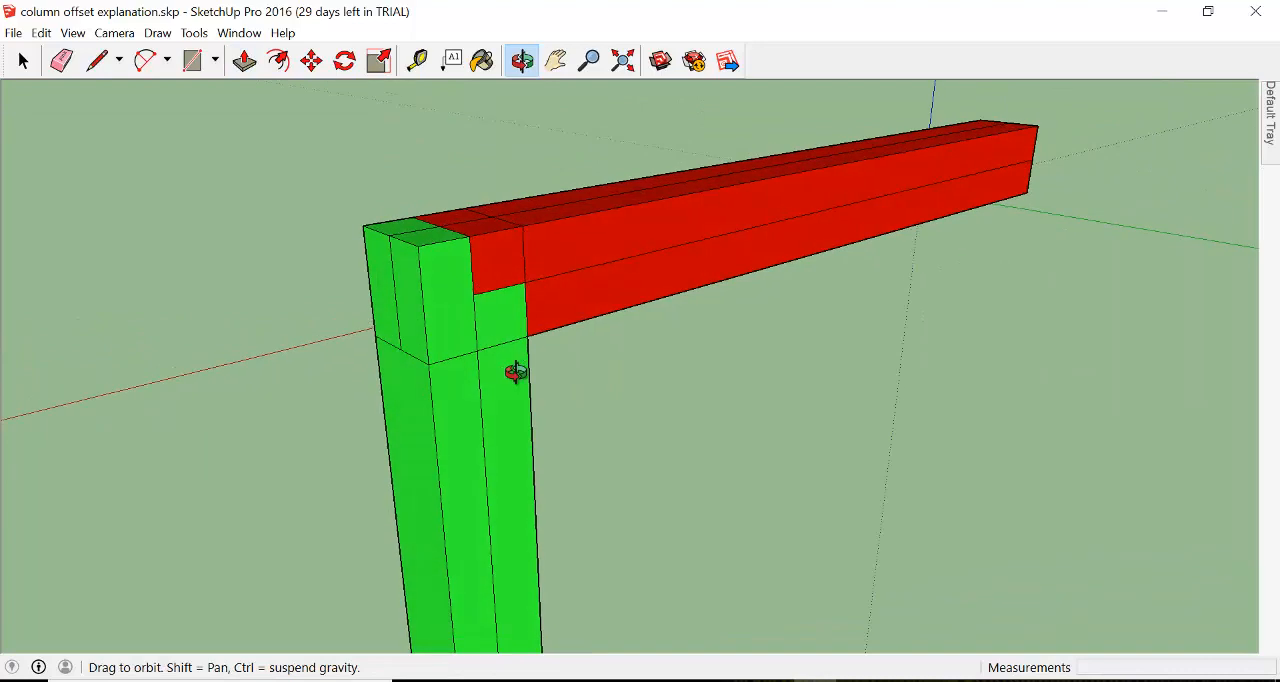